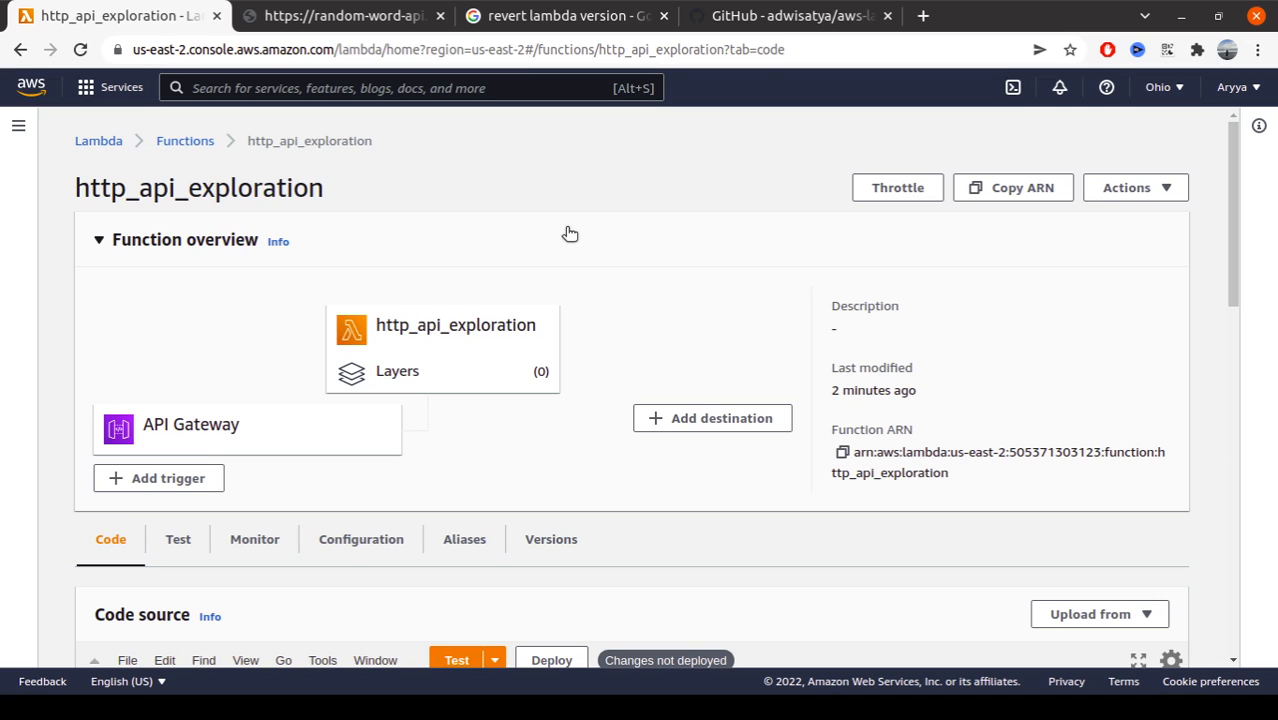
mouse_move(570, 232)
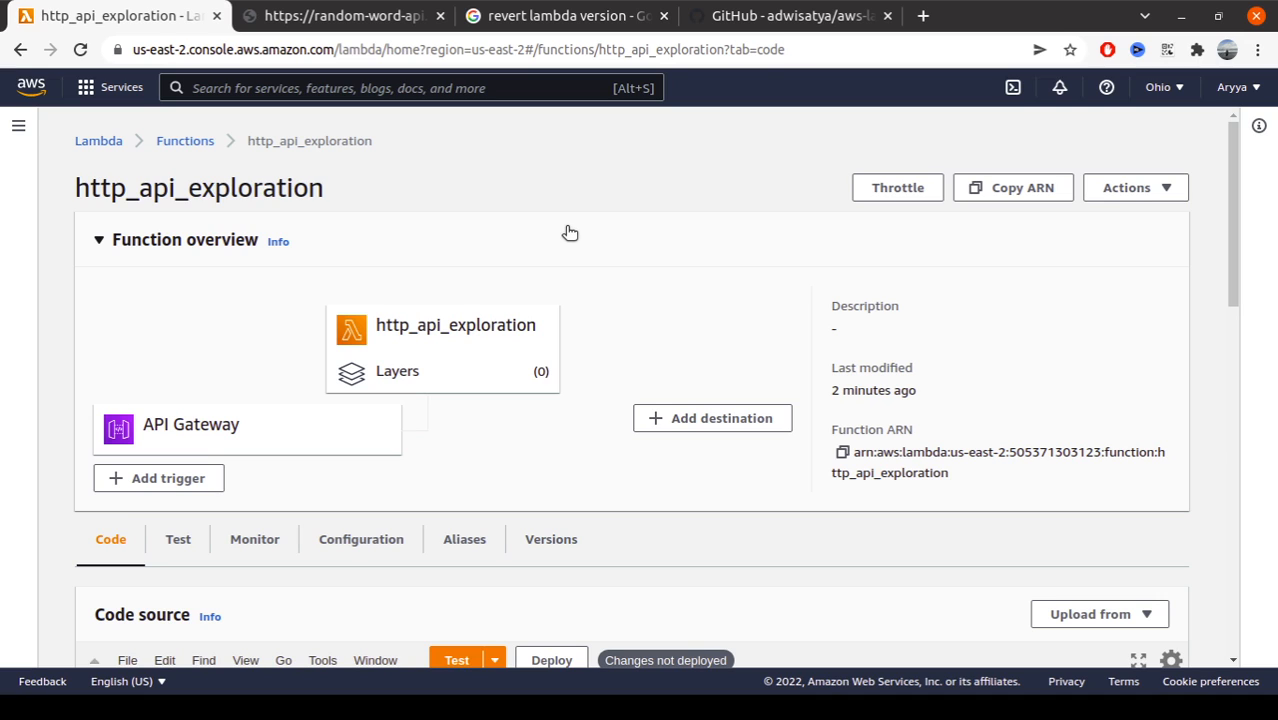
View the random-word-api page returning ten random words, then return to the Lambda function code
scroll("down", 3)
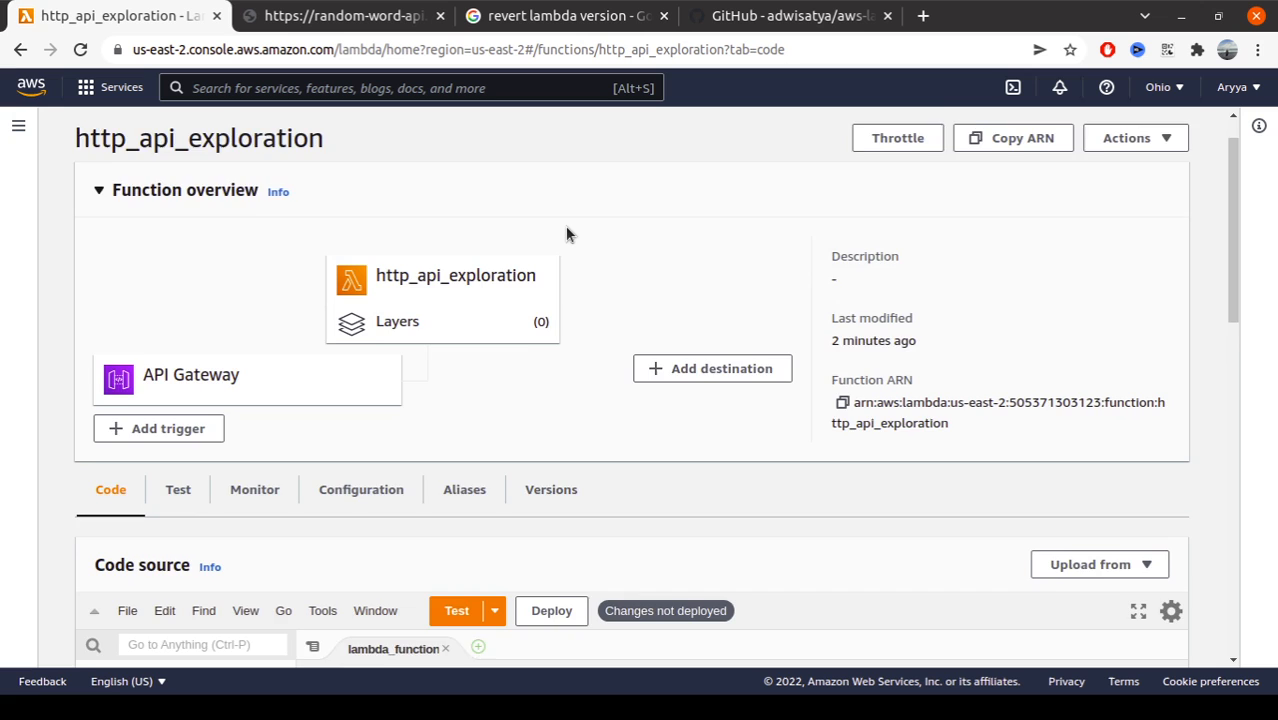
scroll("down", 3)
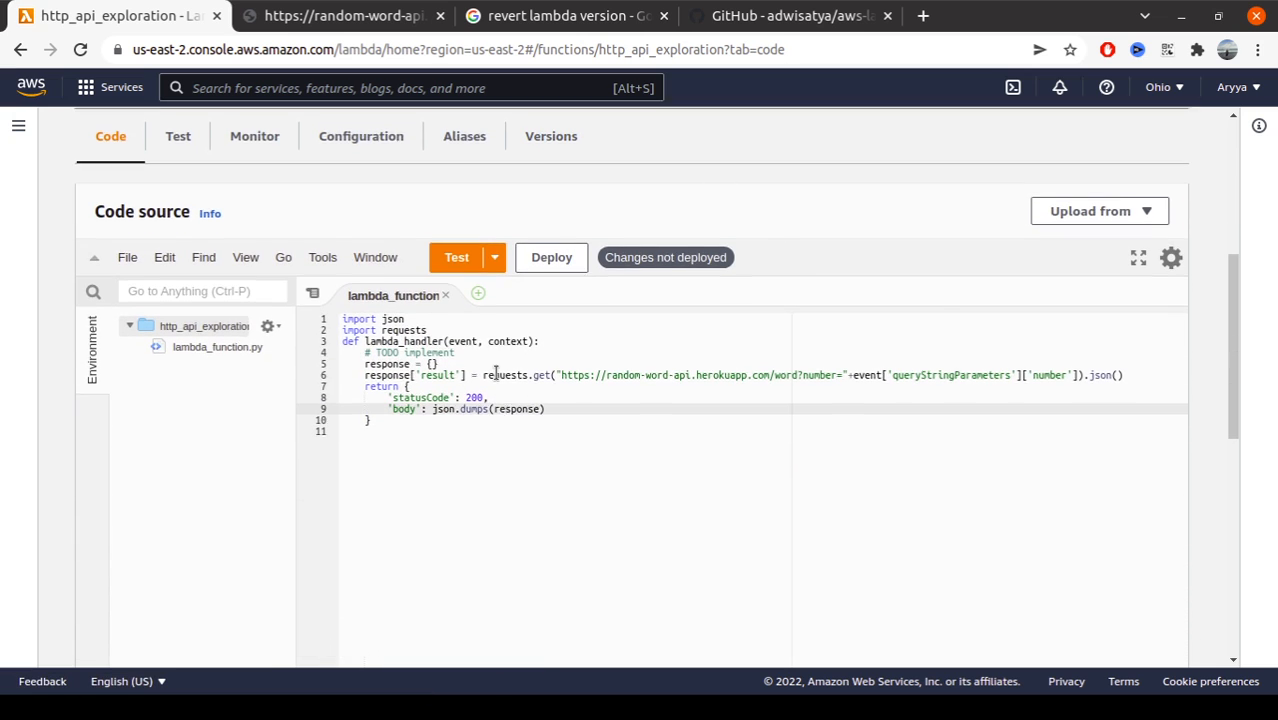
scroll("down", 3)
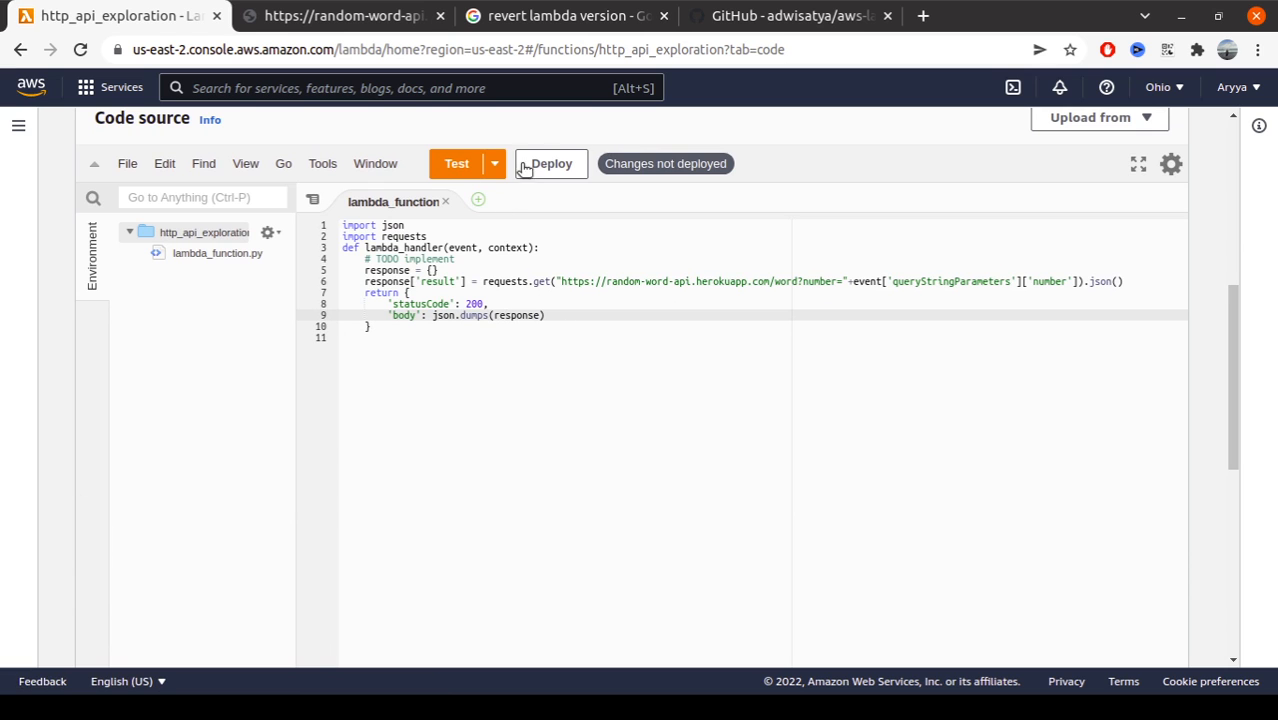
left_click(560, 16)
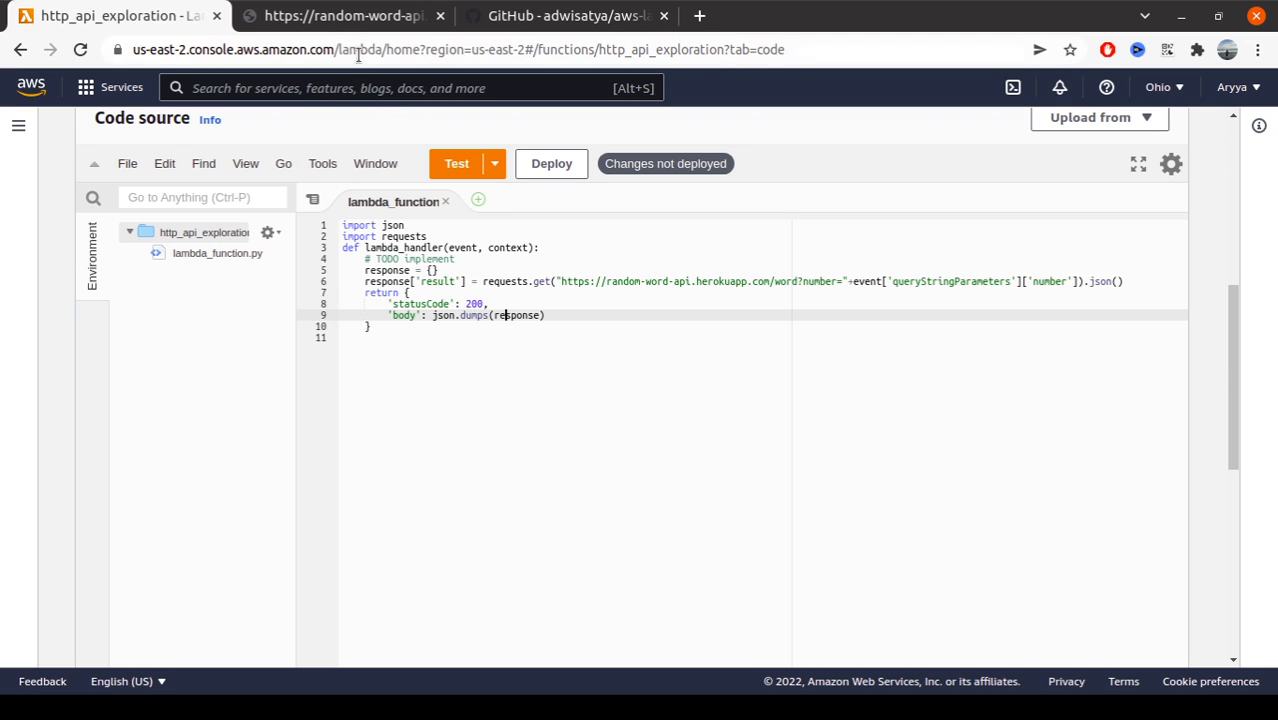
left_click(344, 16)
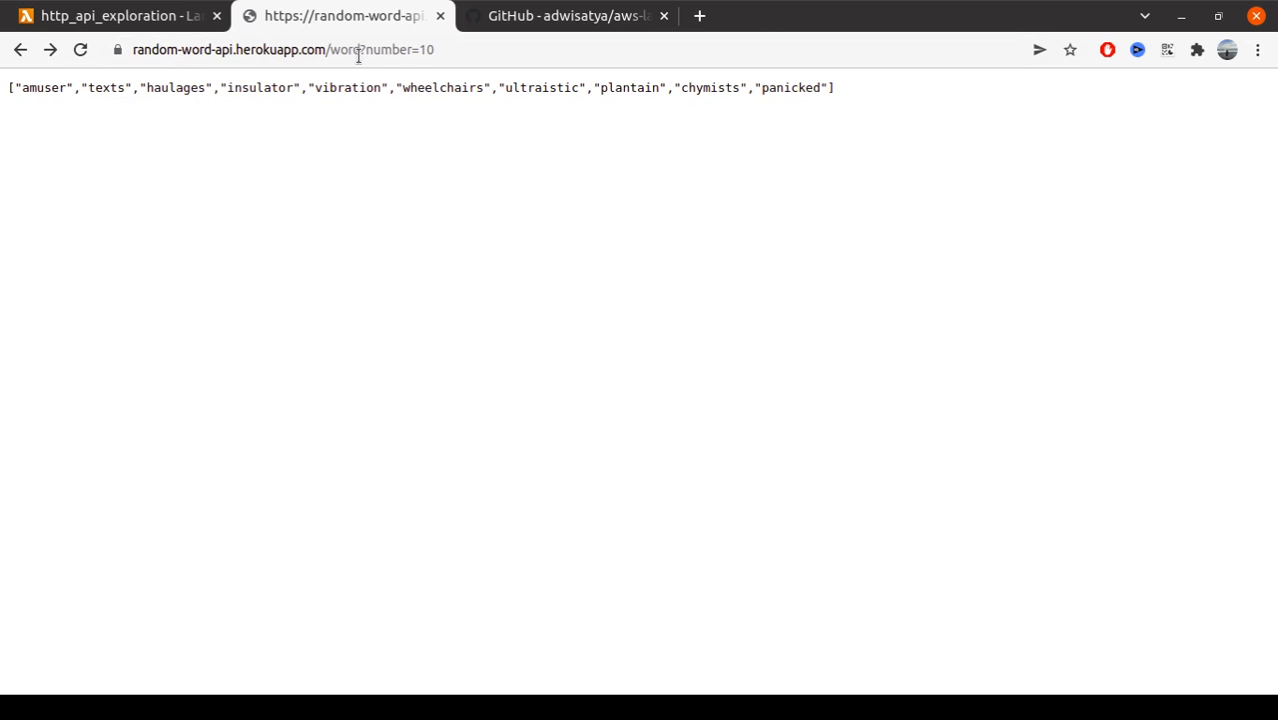
mouse_move(300, 56)
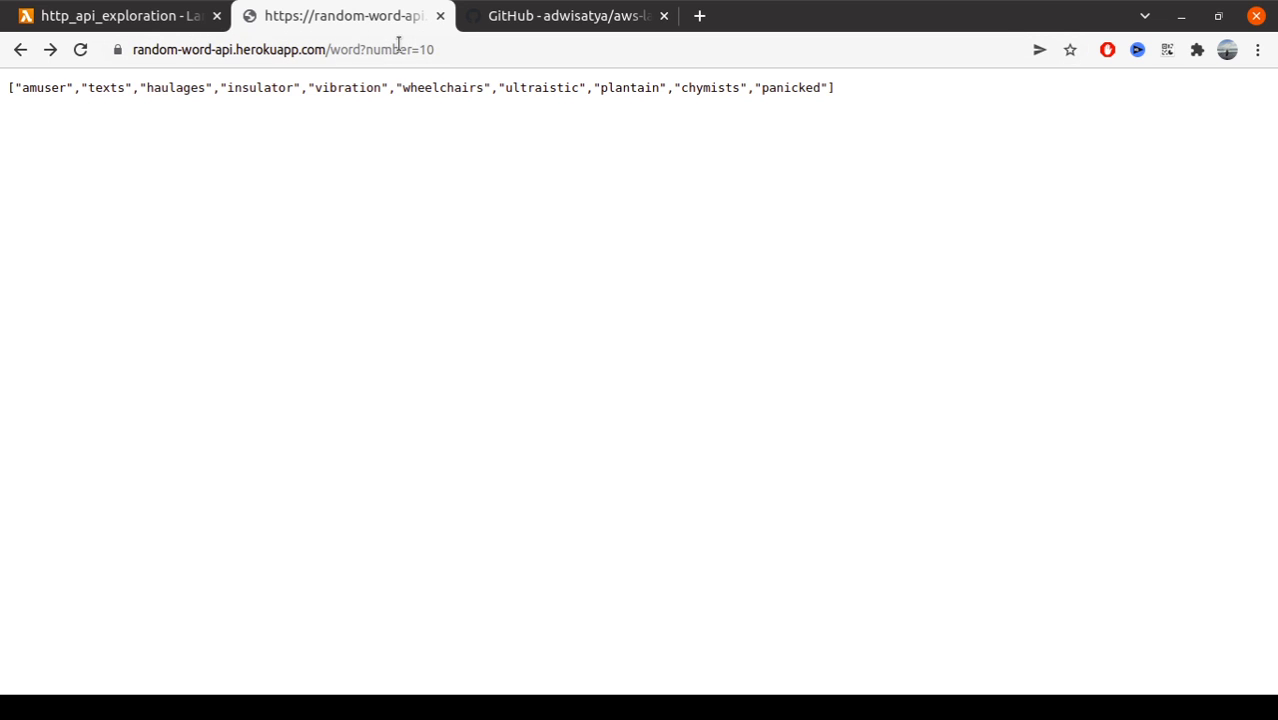
left_click(114, 16)
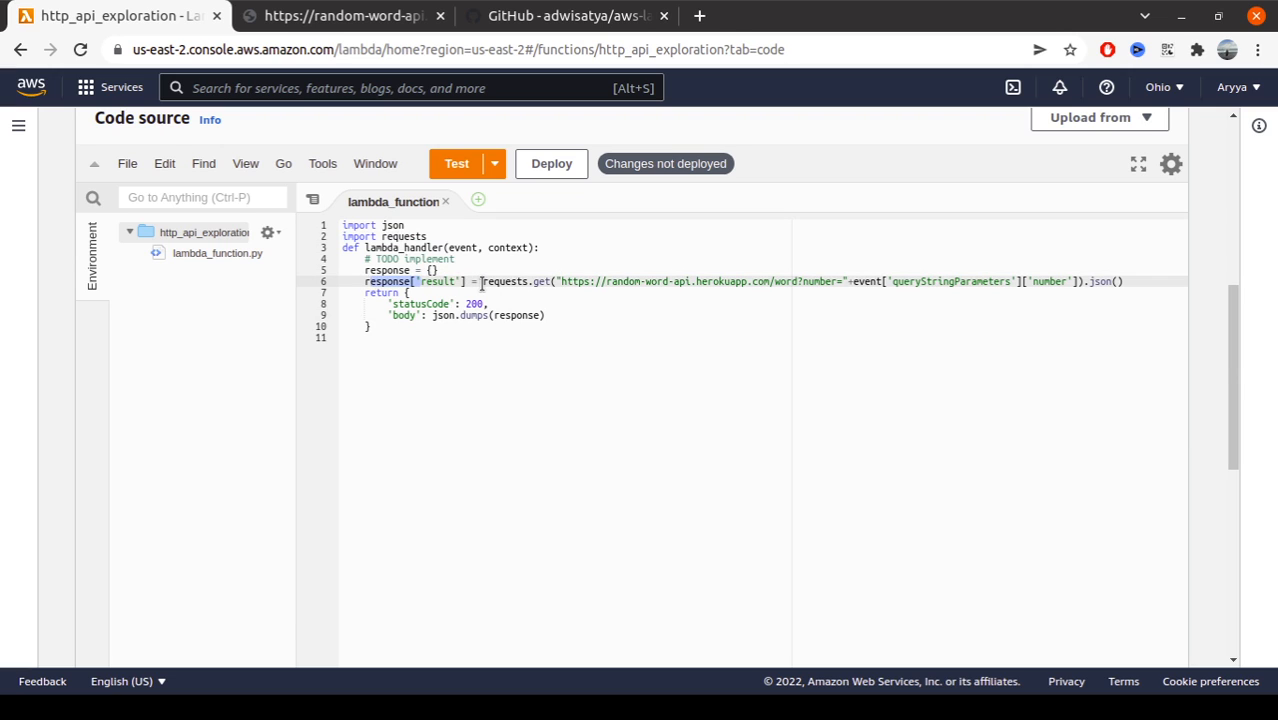
mouse_move(556, 274)
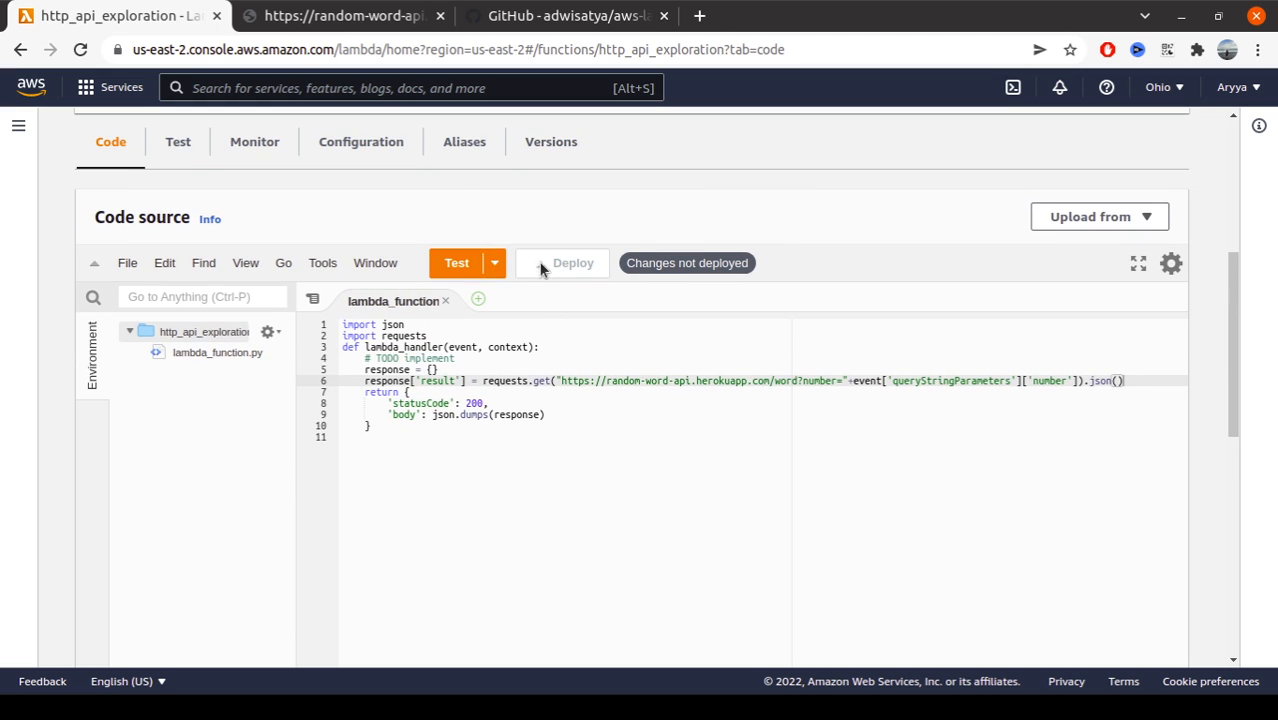
Deploy the http_api_exploration code and show its API Gateway trigger with the endpoint under Configuration
left_click(572, 262)
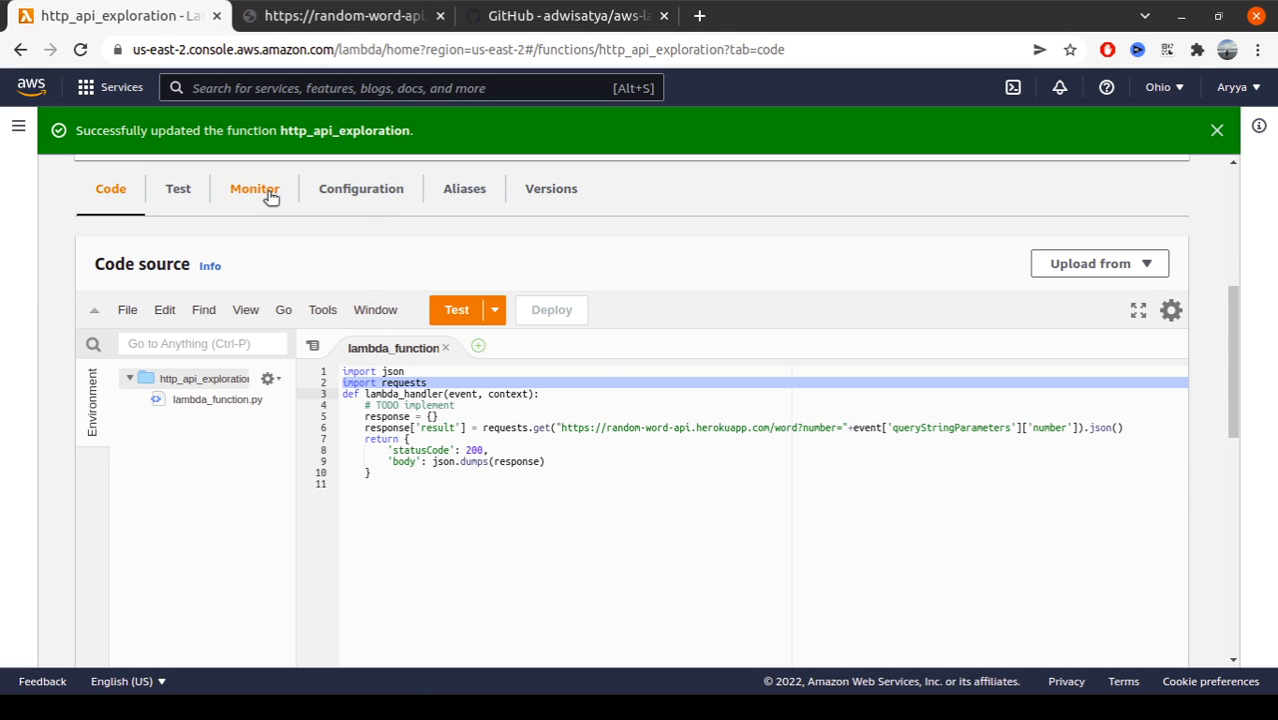
left_click(254, 188)
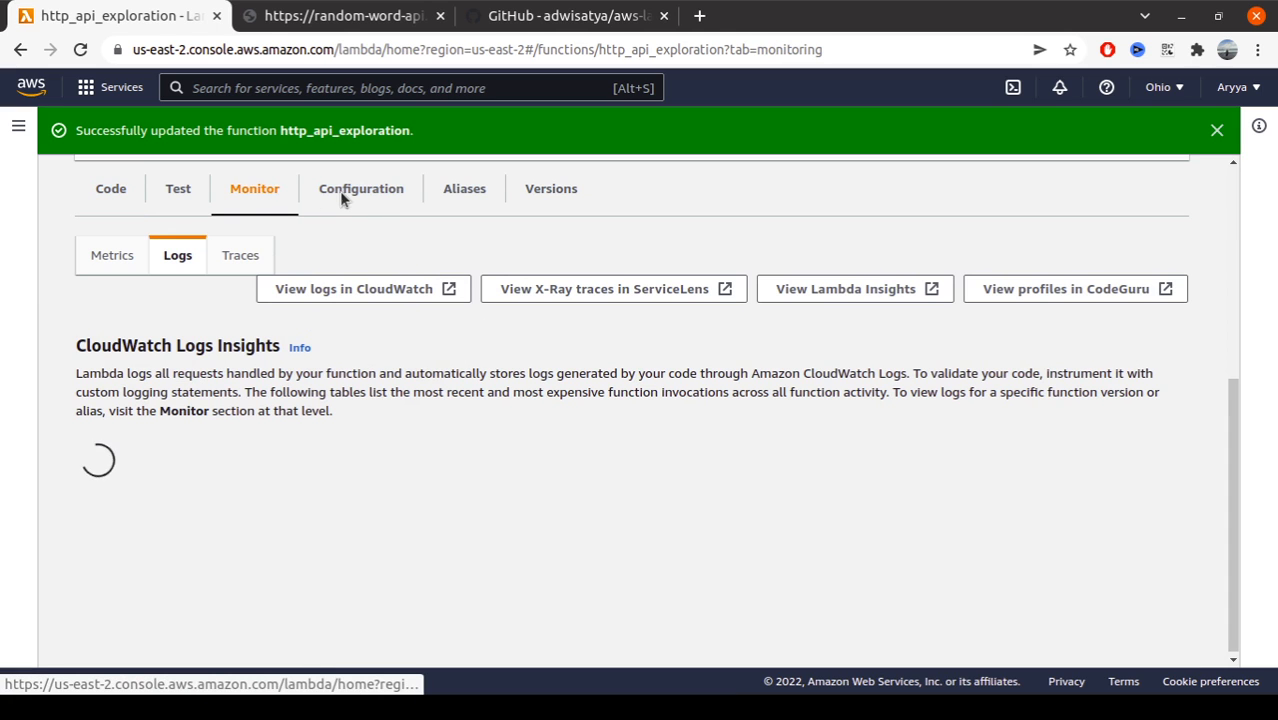
left_click(360, 188)
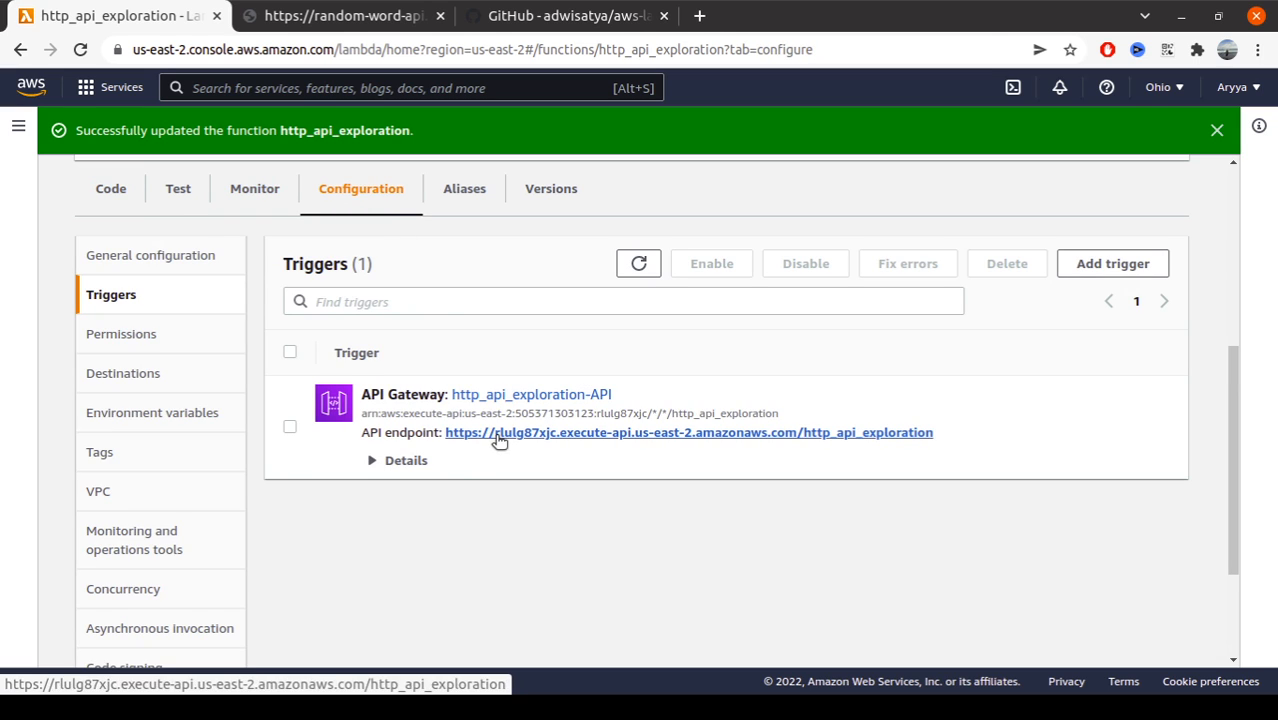
Open the function's API endpoint in a new tab, then switch to the aws-lambda-zip-generator repository
left_click(110, 188)
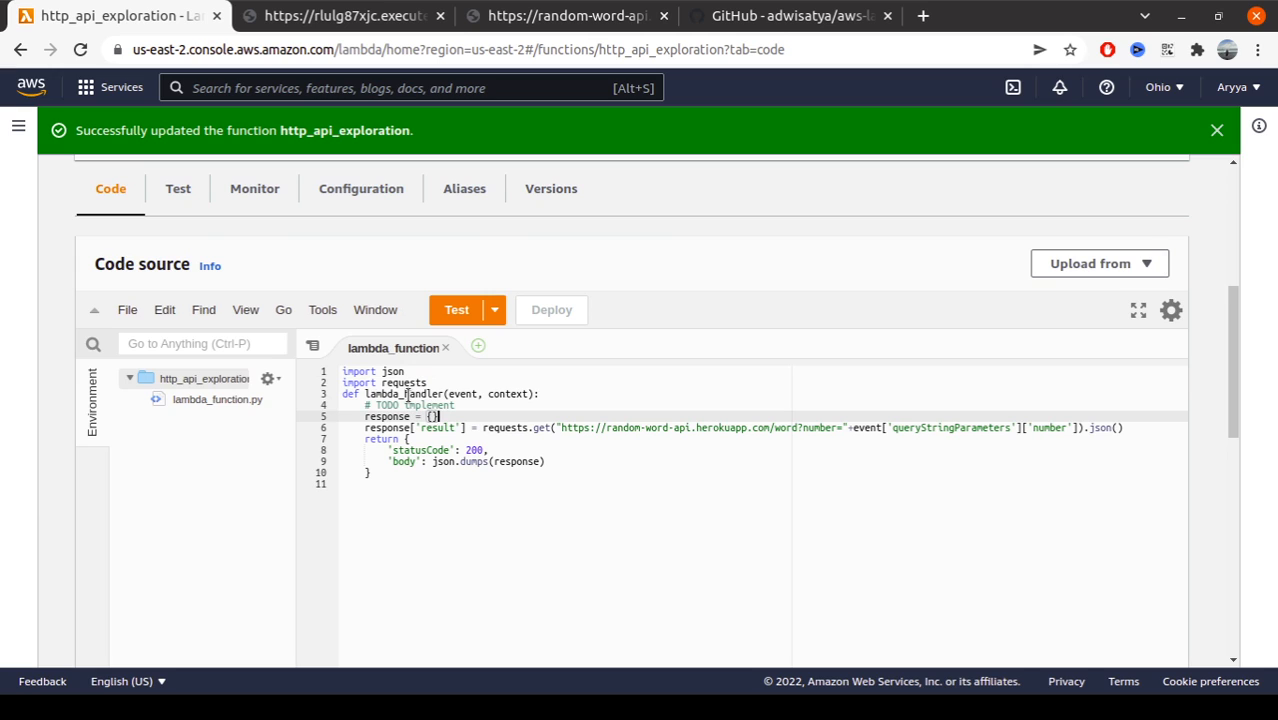
mouse_move(504, 392)
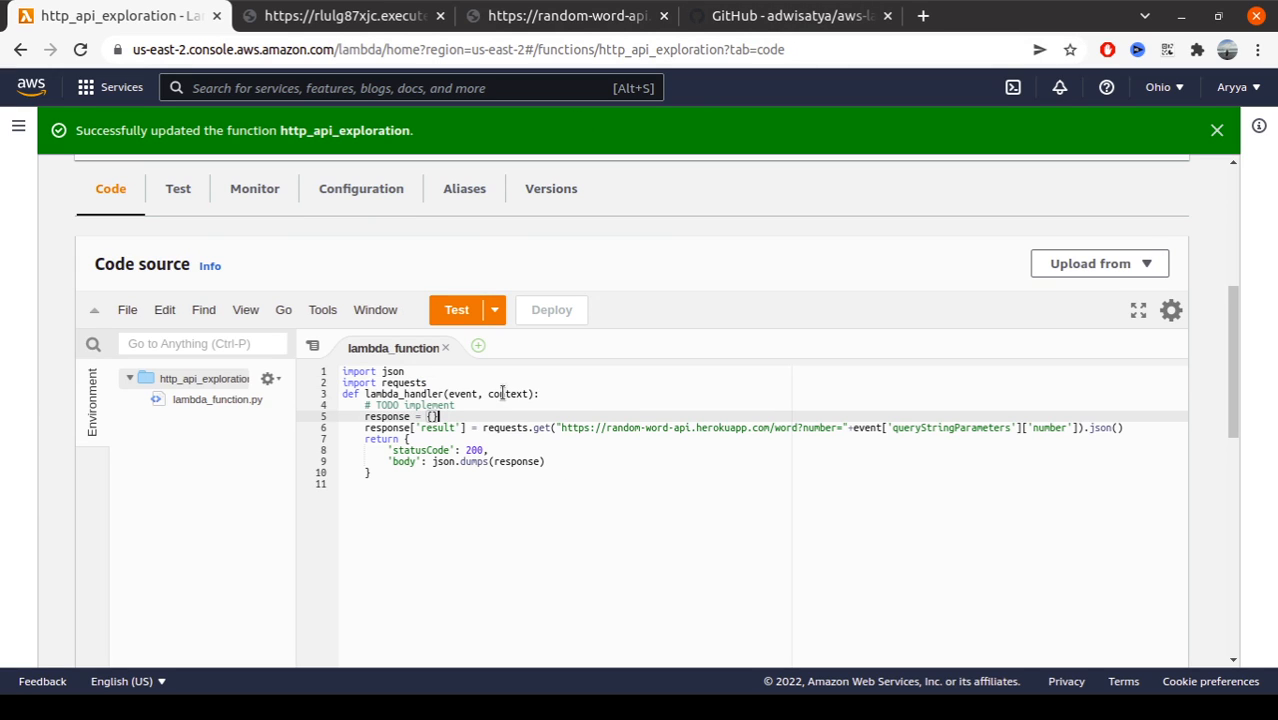
mouse_move(752, 368)
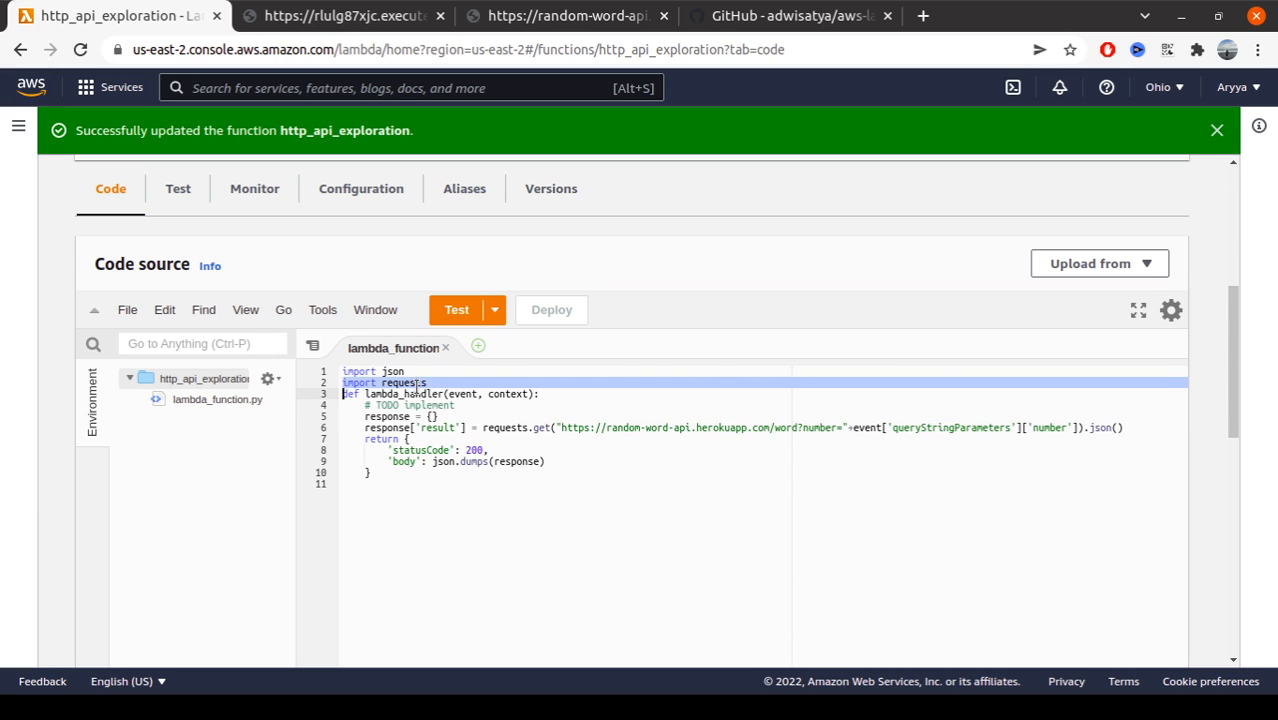
left_click(790, 16)
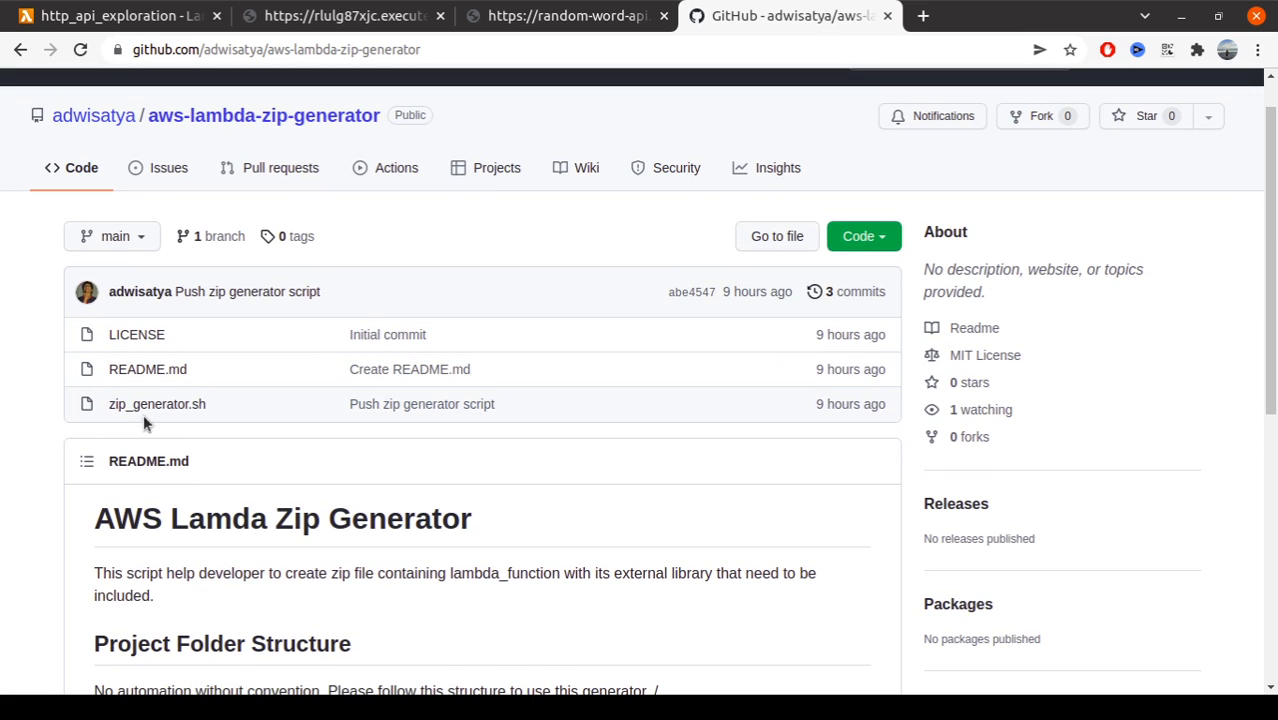
mouse_move(92, 114)
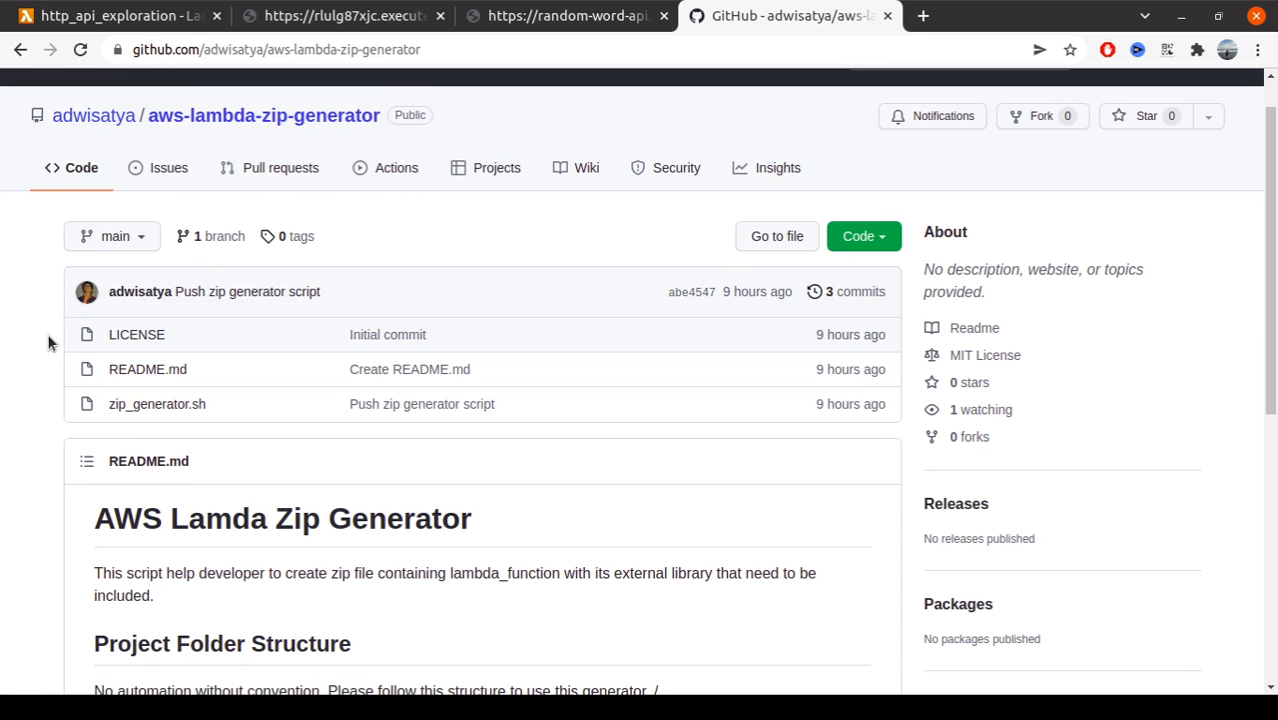
mouse_move(332, 324)
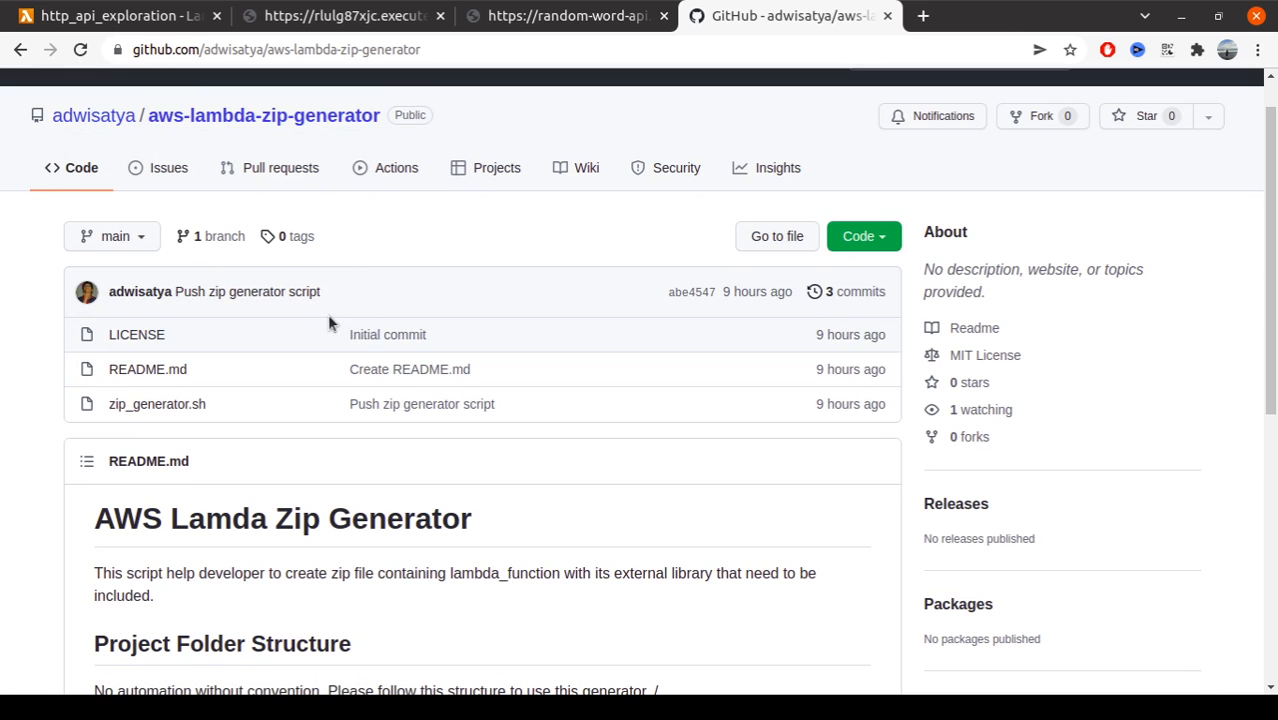
Read the README's required folder structure and bash usage command for zip_generator.sh
scroll("down", 3)
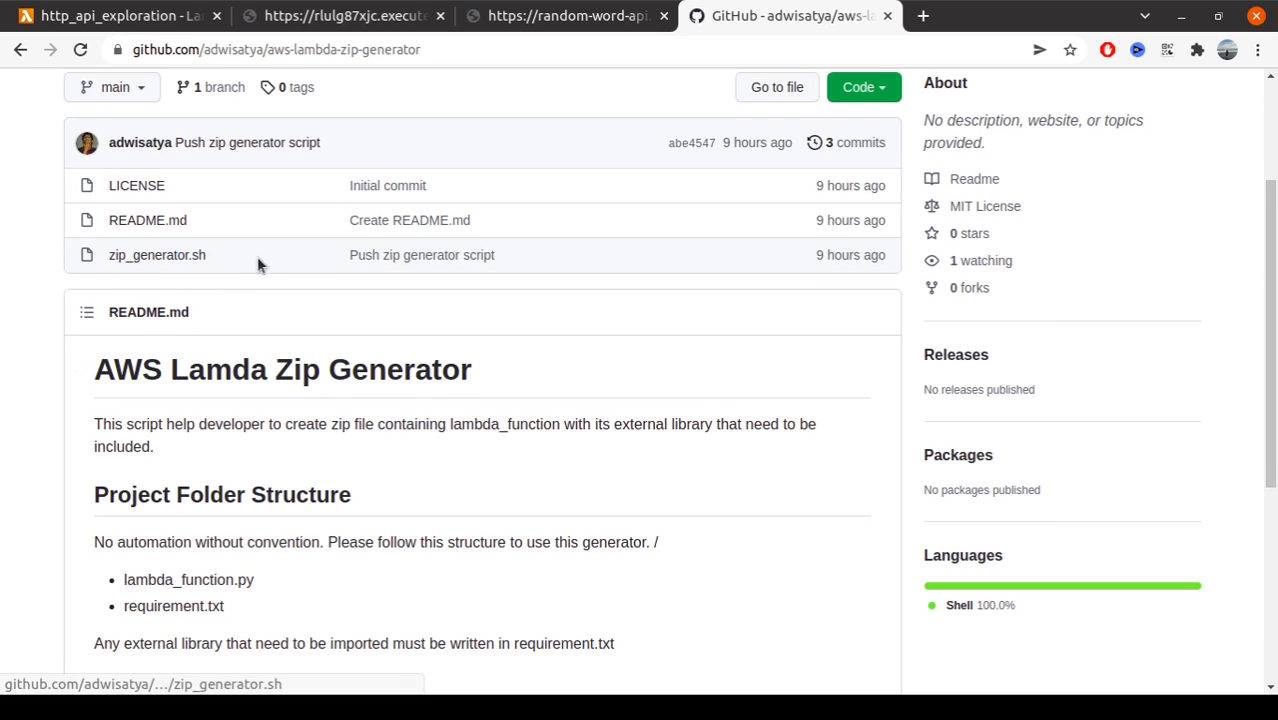
scroll("down", 3)
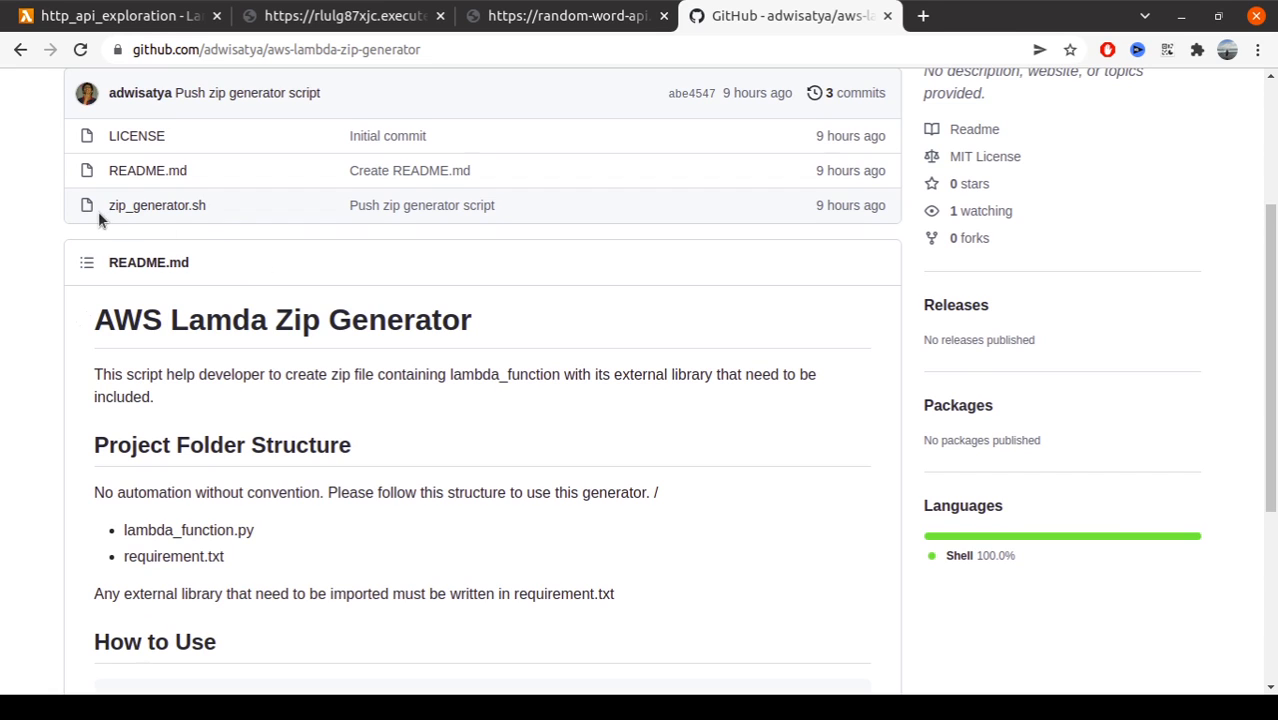
mouse_move(206, 260)
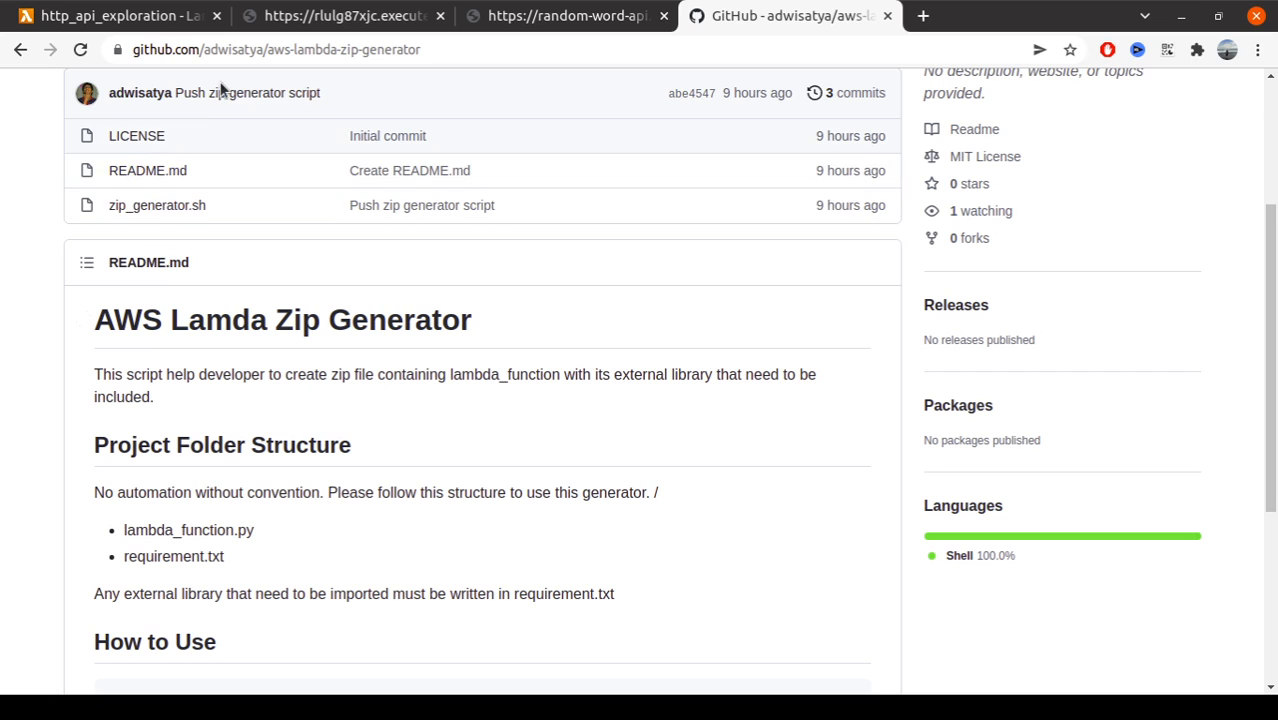
mouse_move(192, 146)
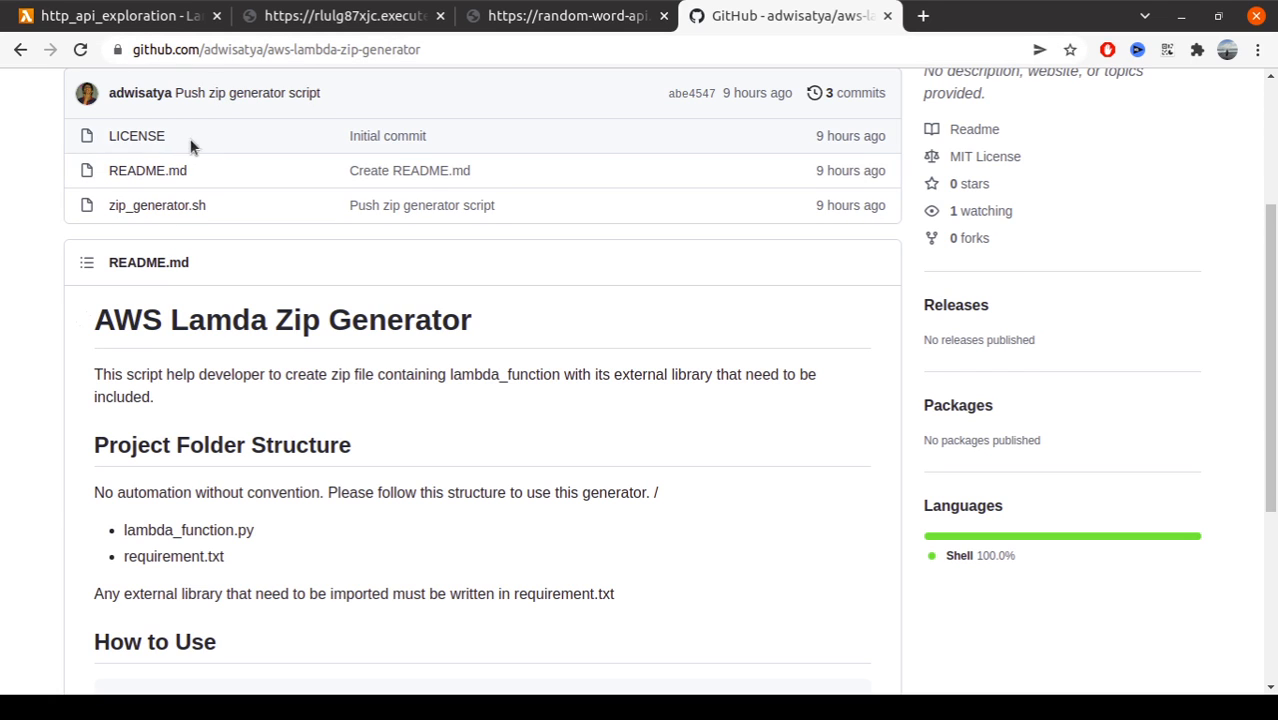
mouse_move(128, 52)
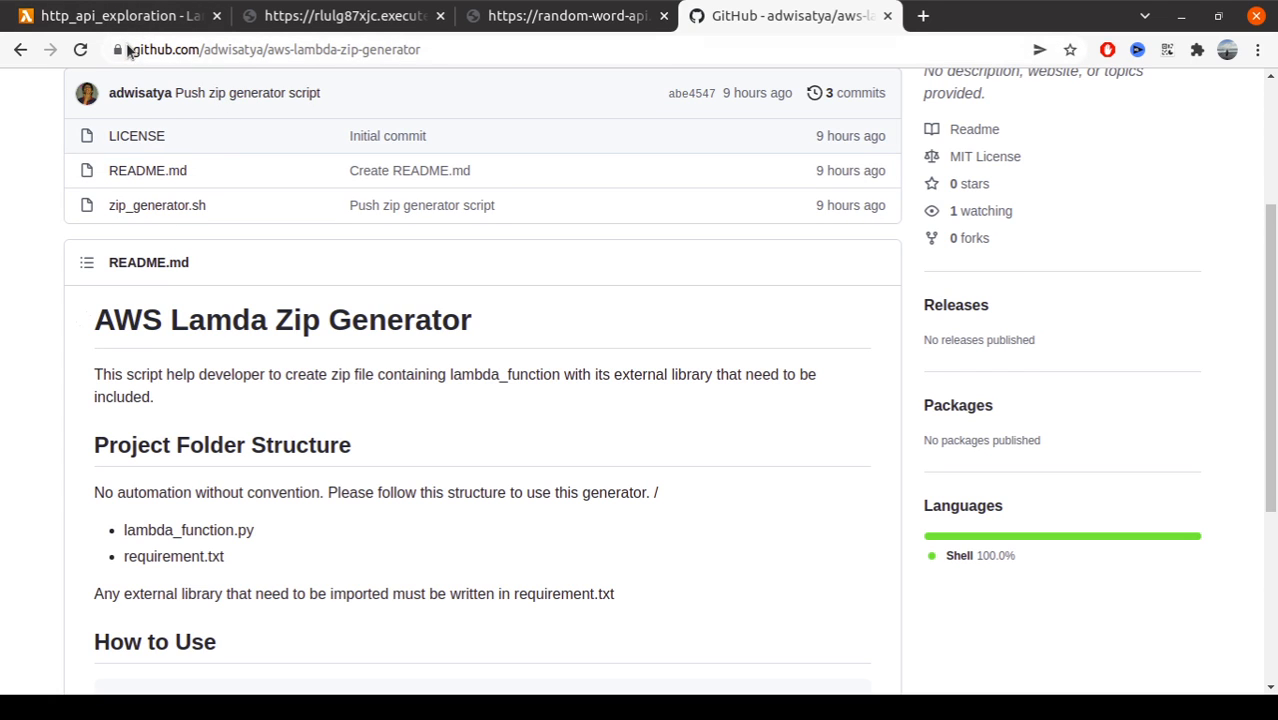
scroll("down", 3)
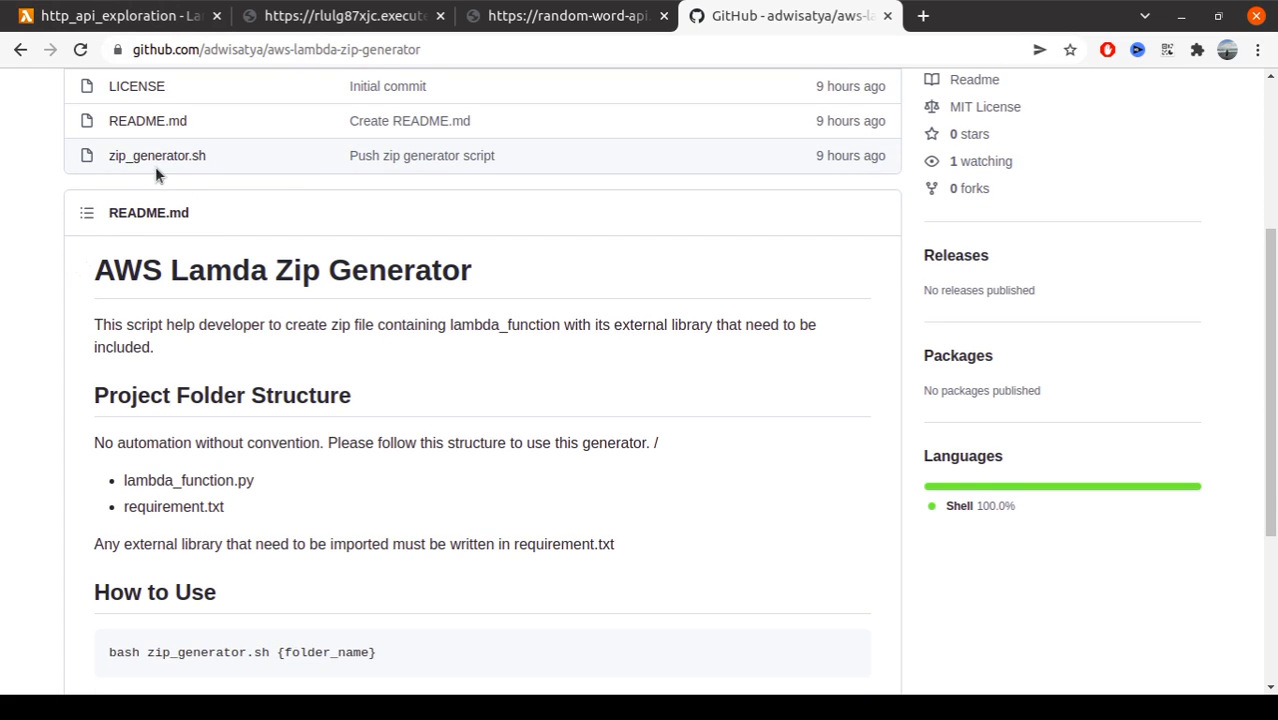
scroll("down", 3)
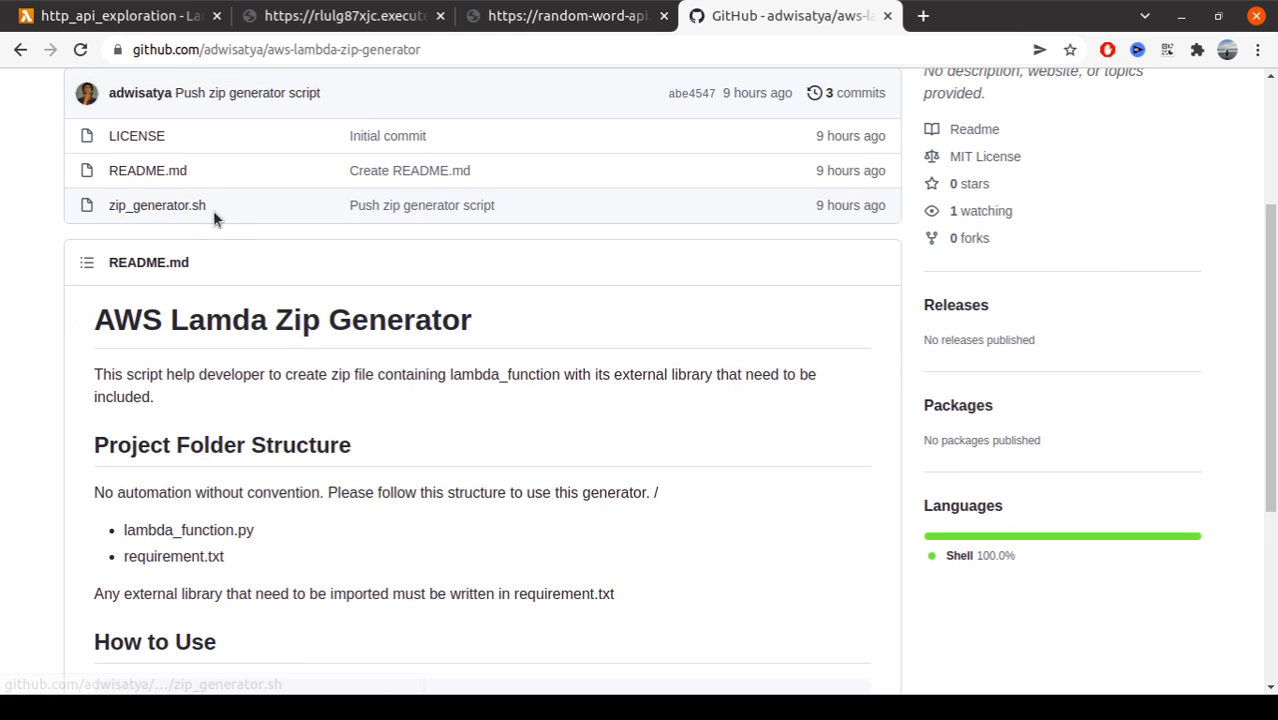
mouse_move(232, 216)
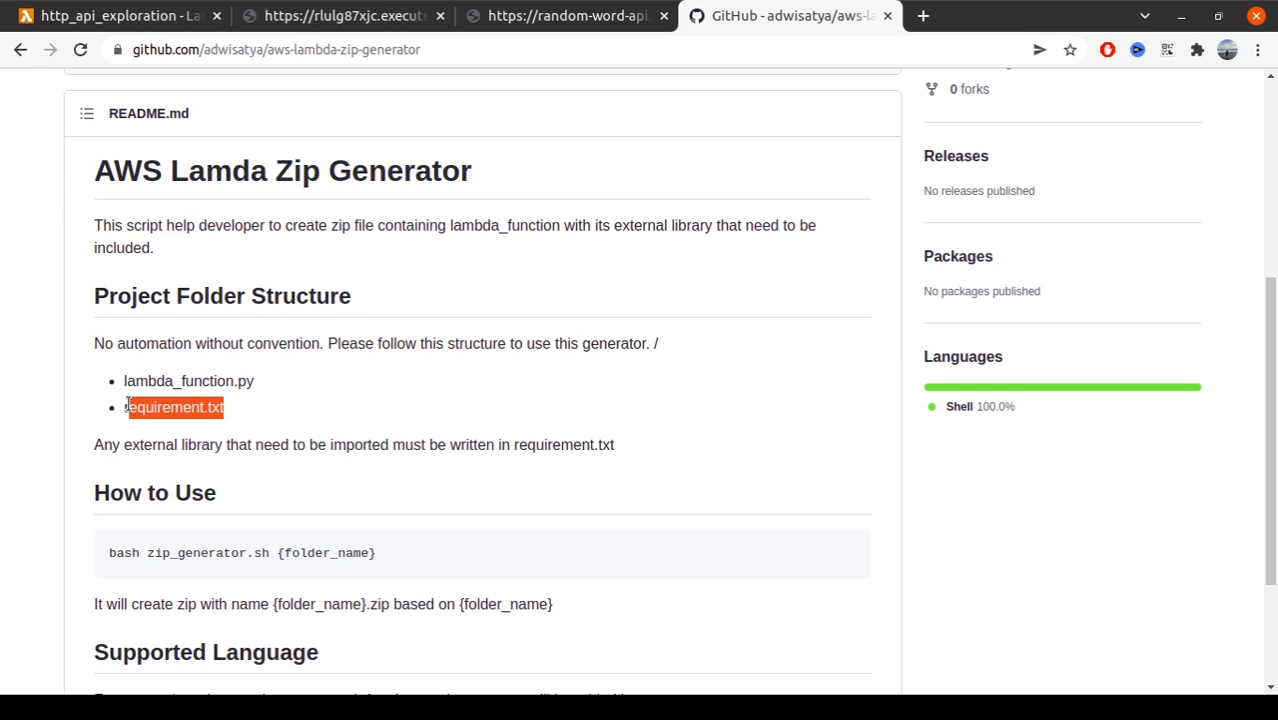
mouse_move(228, 378)
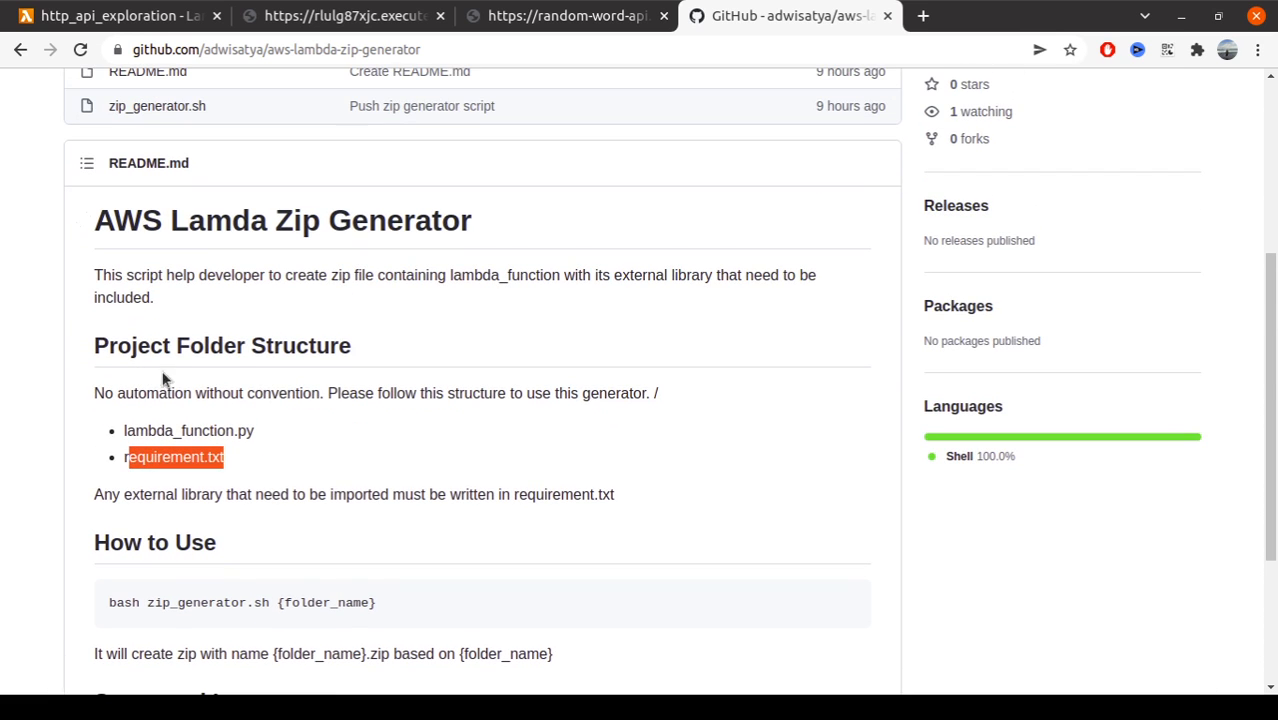
mouse_move(474, 542)
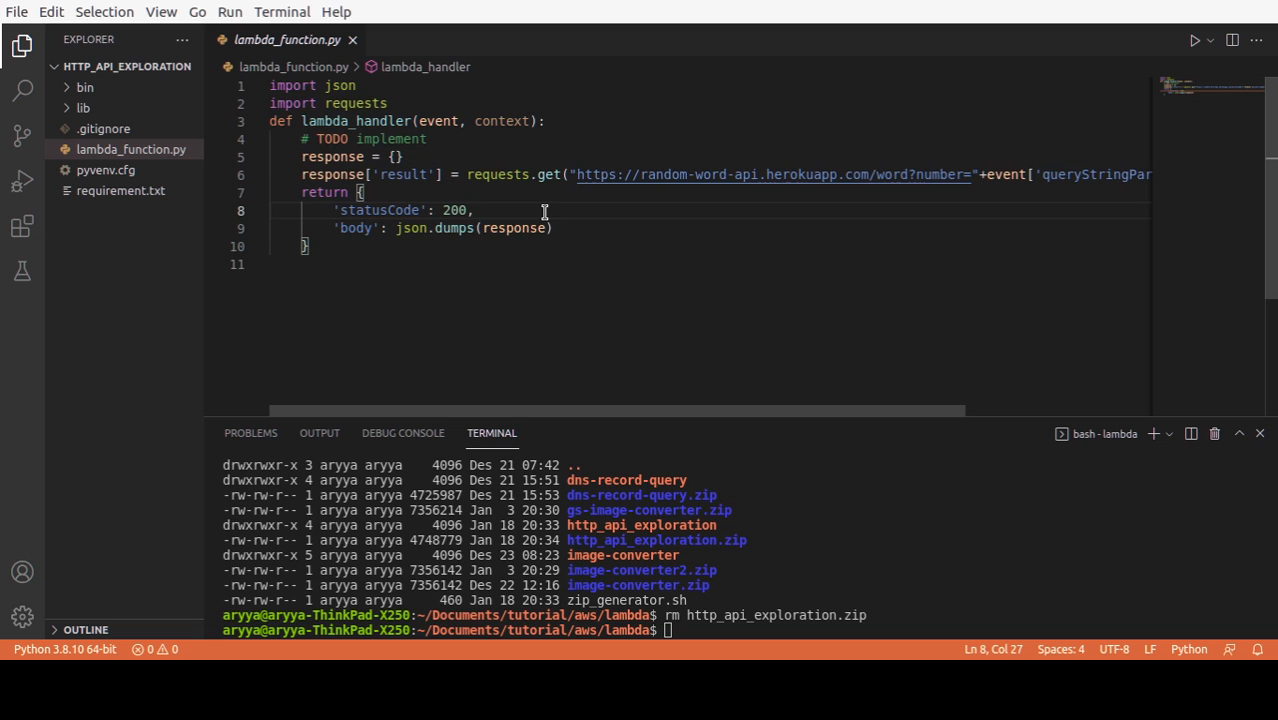
mouse_move(380, 268)
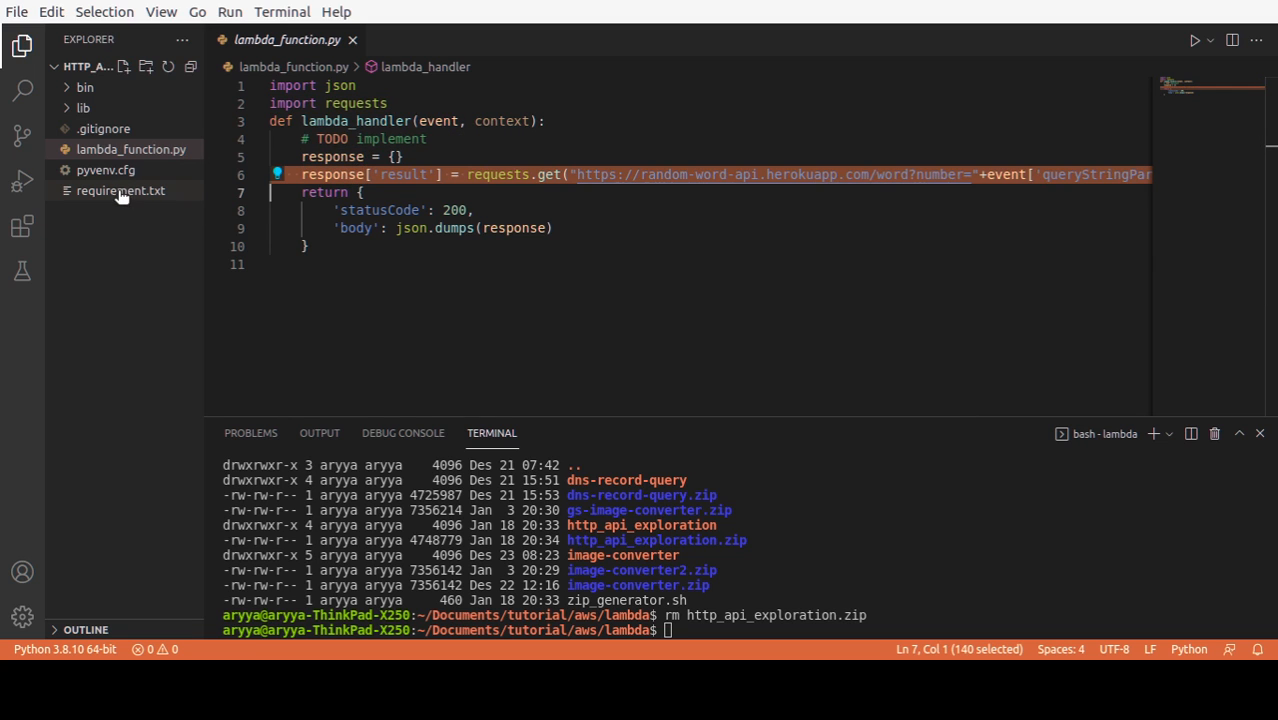
Run bash zip_generator.sh http_api_exploration/ and confirm http_api_exploration.zip with ls -la
left_click(120, 190)
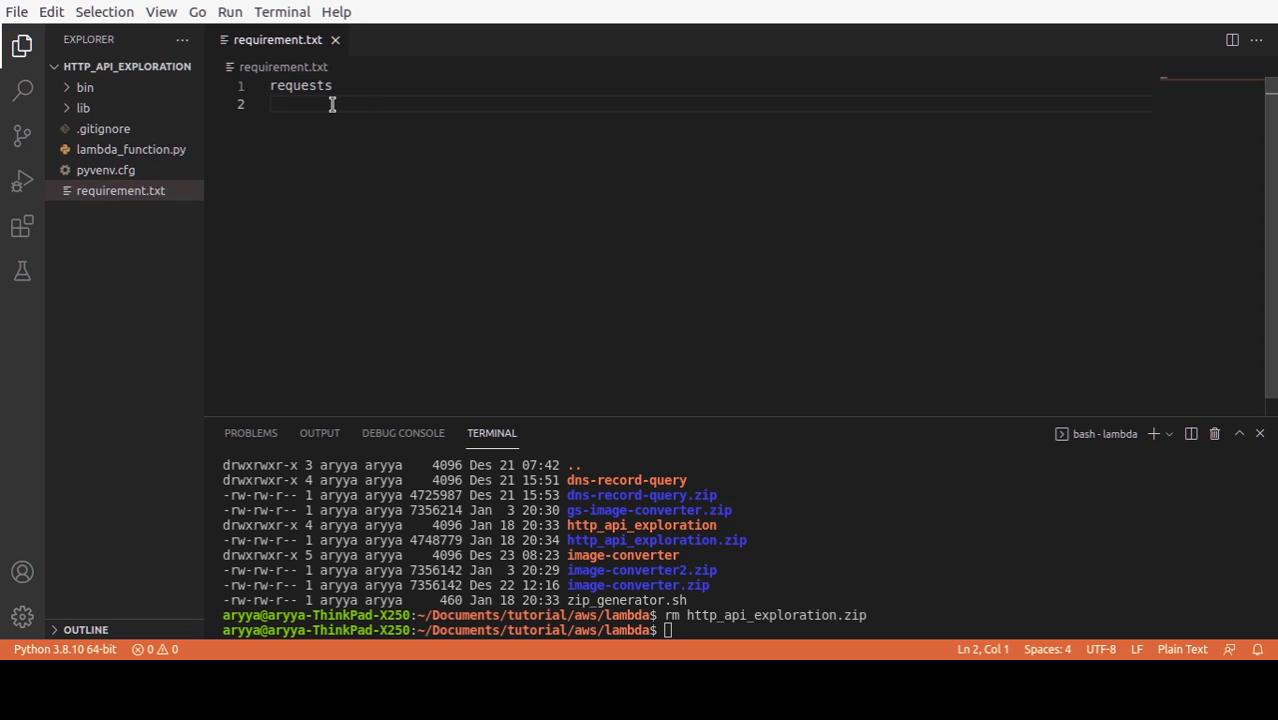
mouse_move(198, 166)
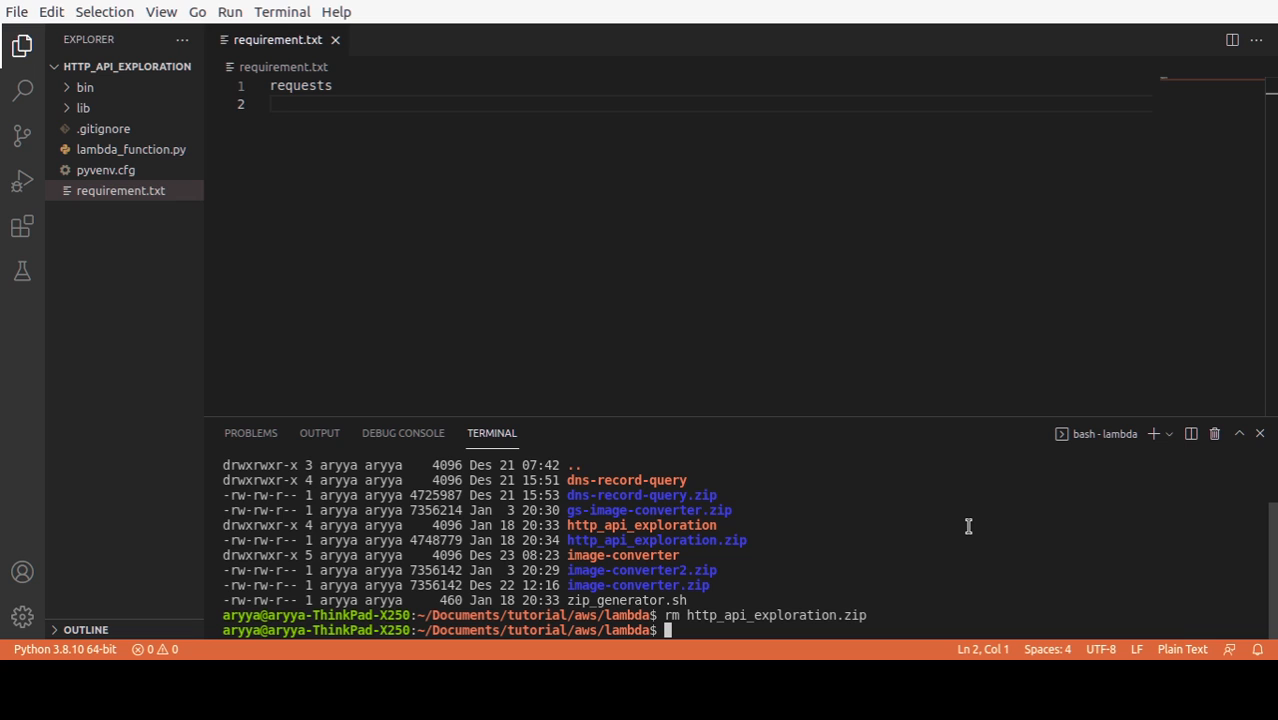
type("ls -")
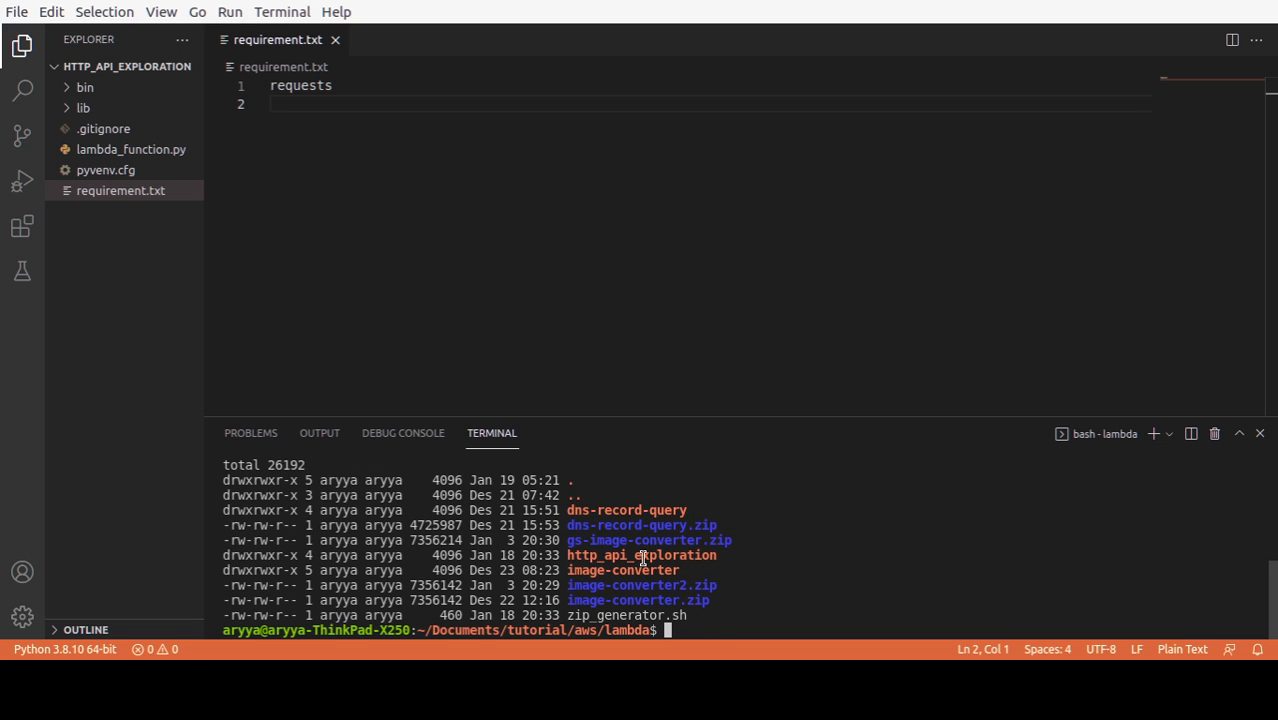
mouse_move(728, 556)
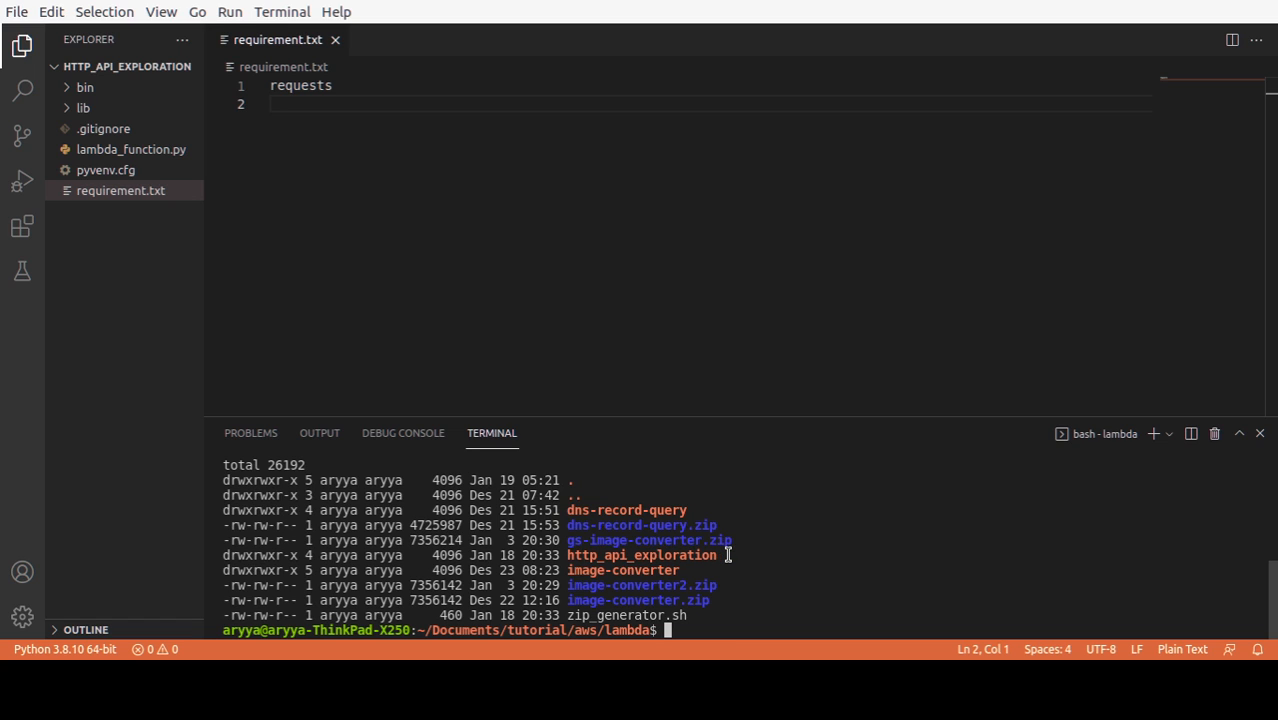
type("bash zip_generator.sh")
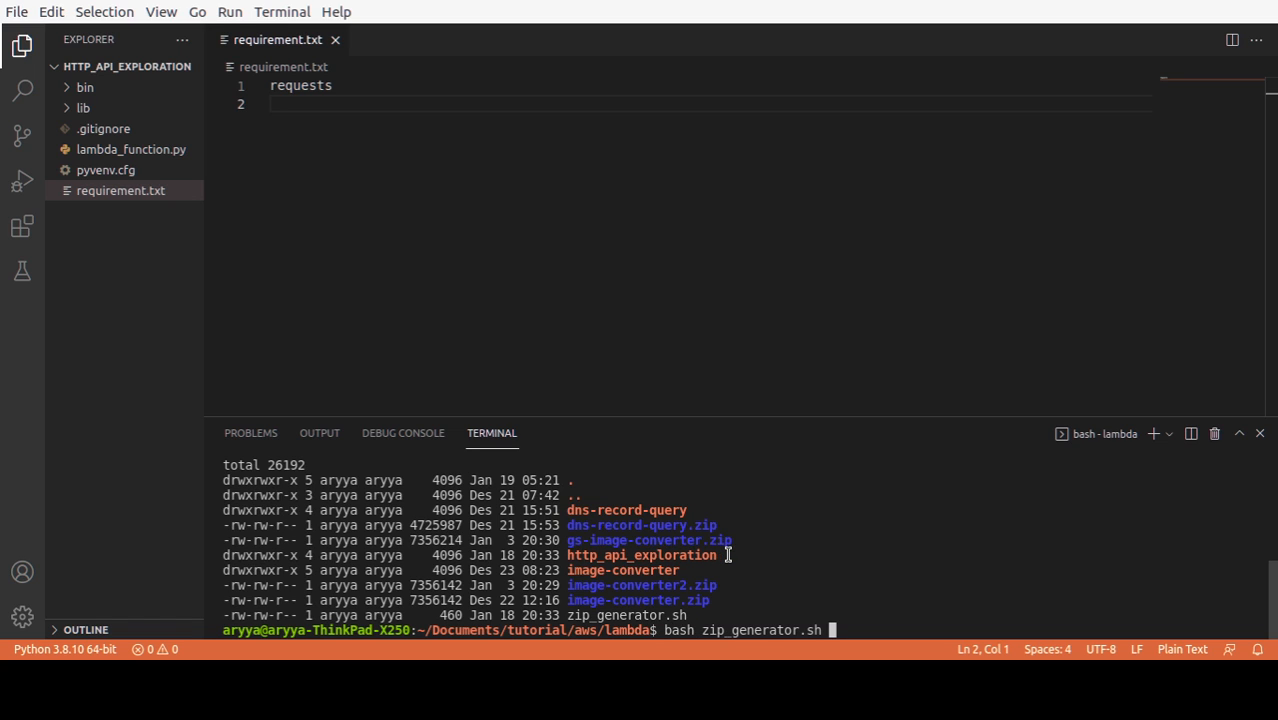
type("http_api_exploration/")
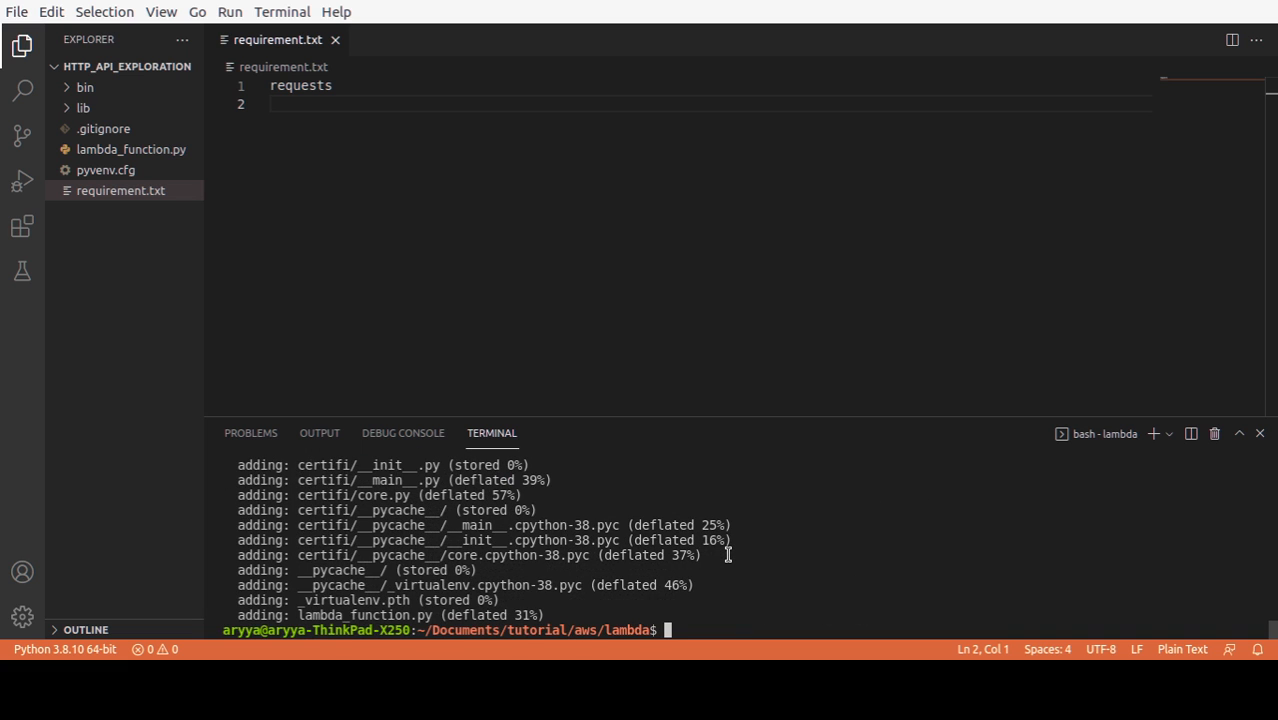
type("ls -la | grep http")
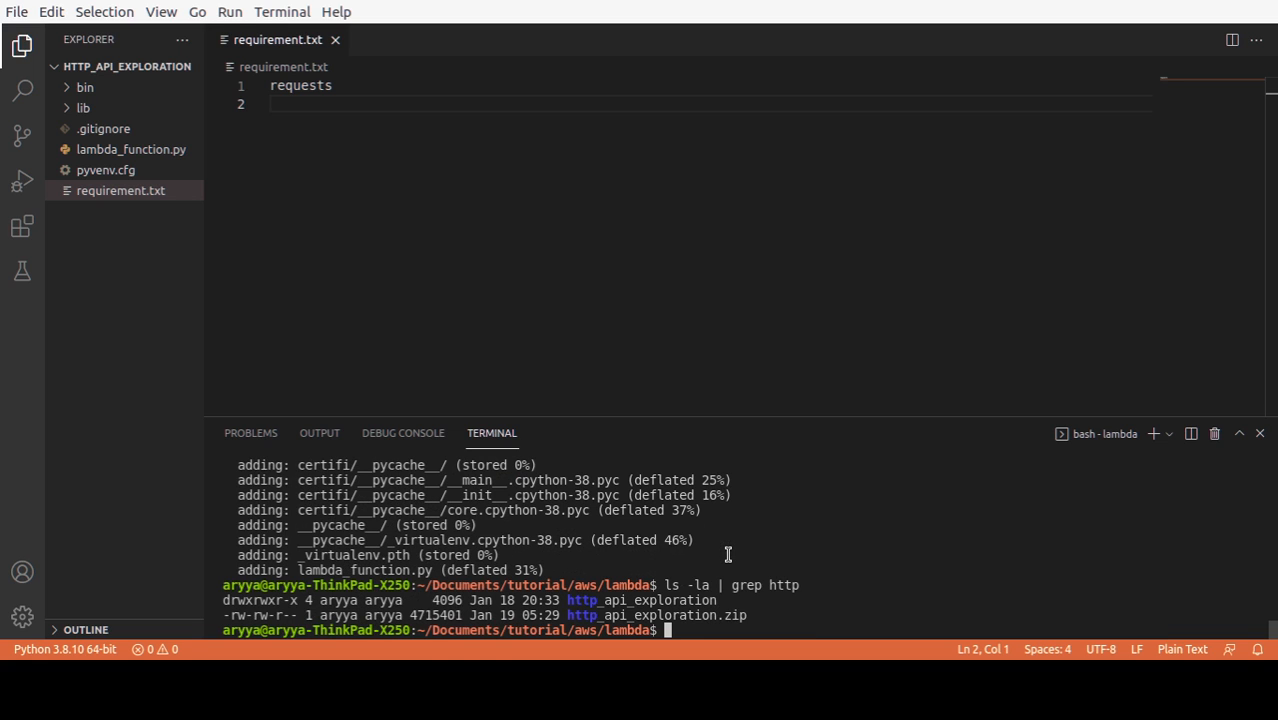
double_click(640, 600)
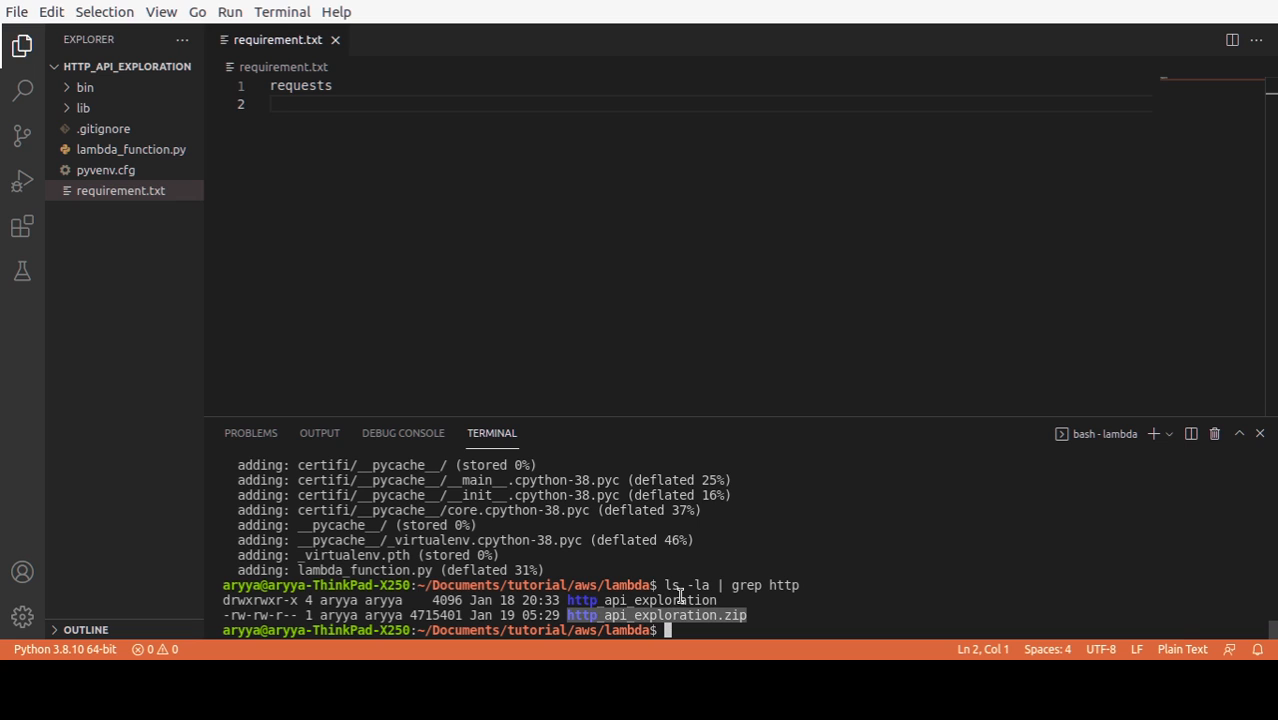
mouse_move(728, 608)
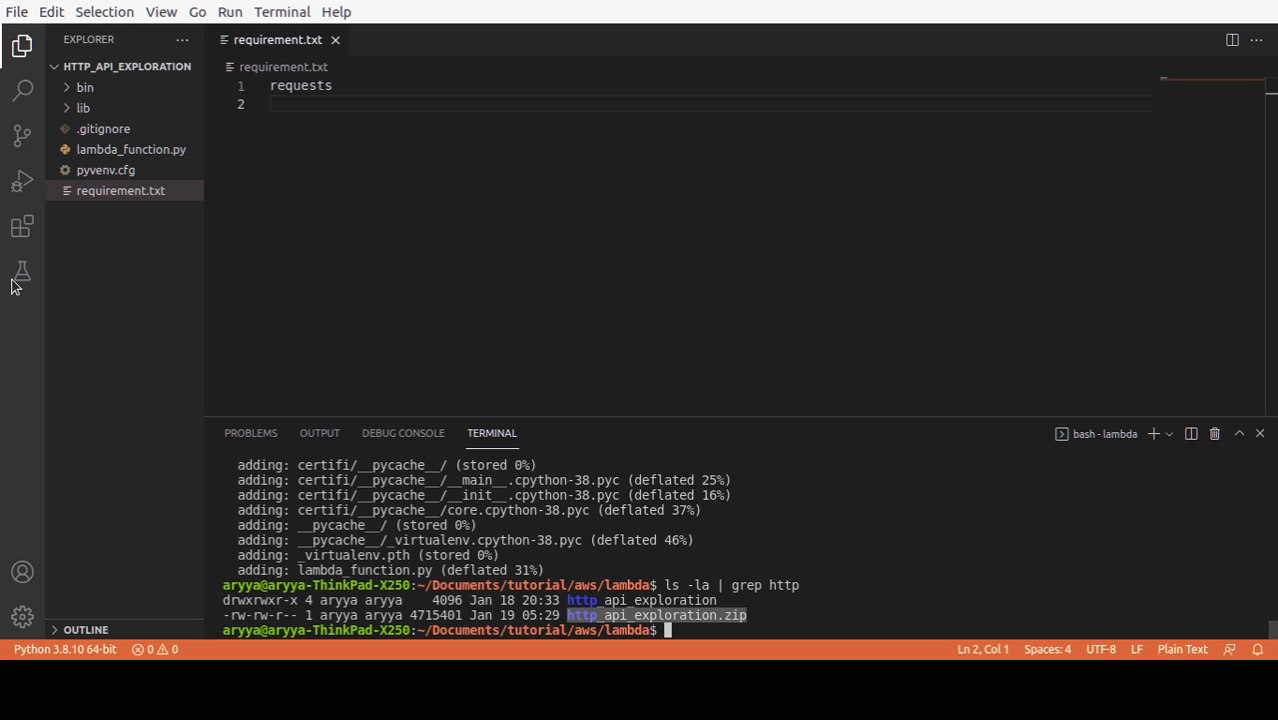
mouse_move(404, 588)
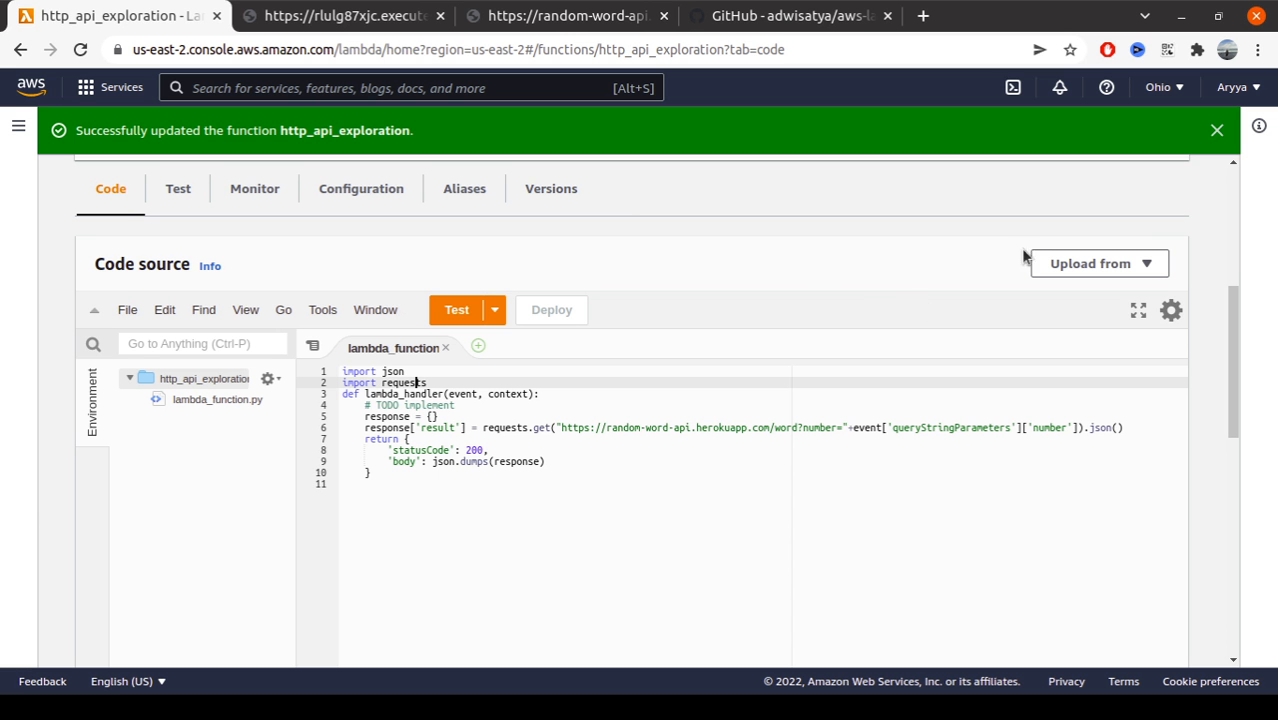
Upload http_api_exploration.zip as the function code and save; the endpoint still returns Internal Server Error
left_click(1090, 264)
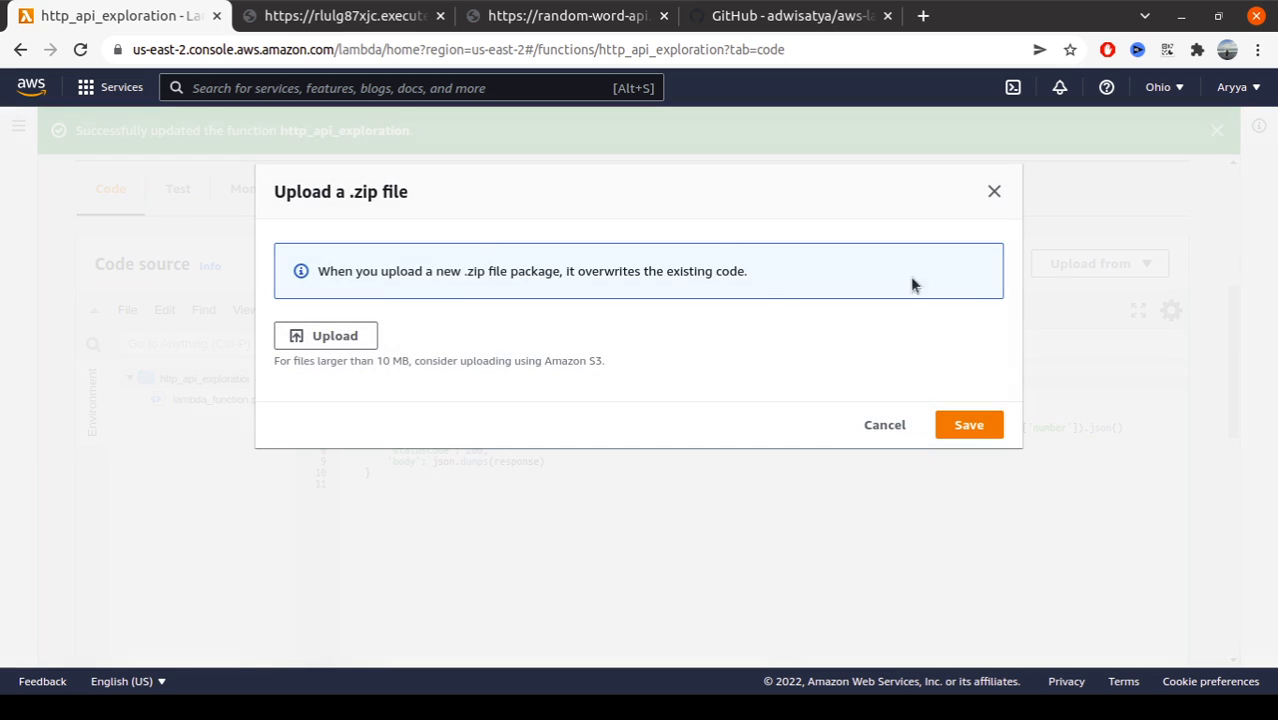
mouse_move(370, 208)
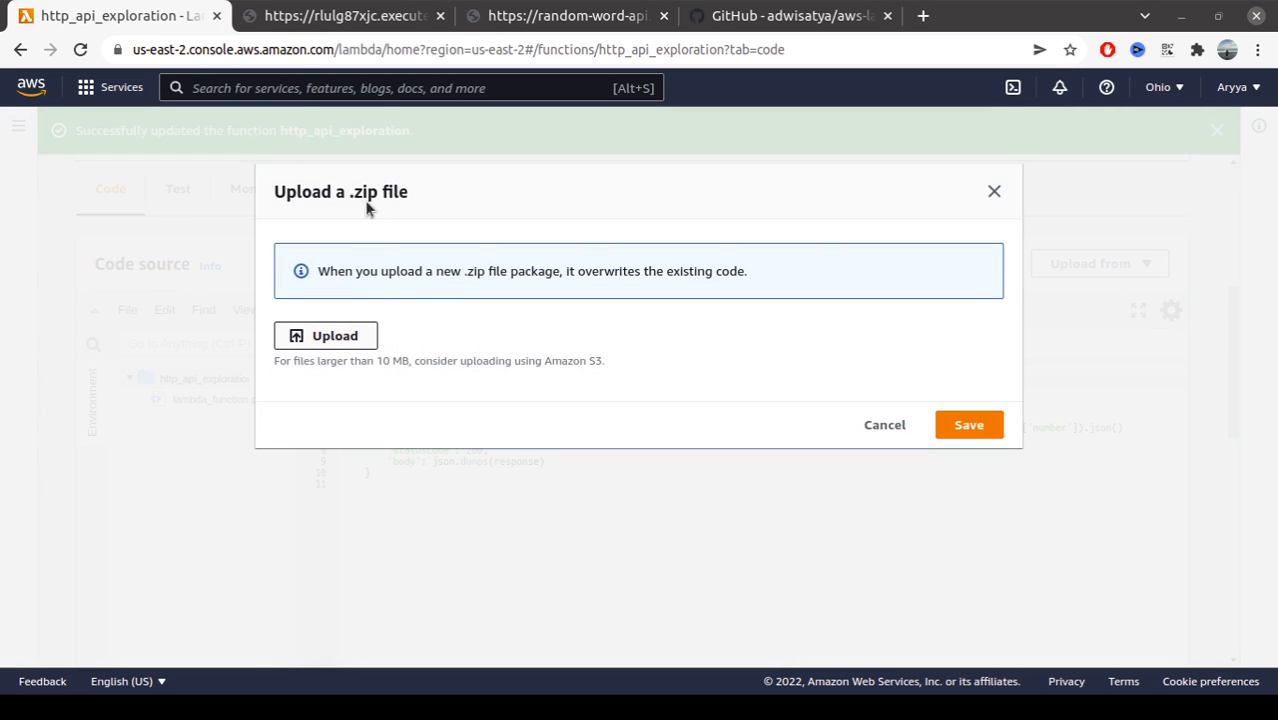
left_click(324, 336)
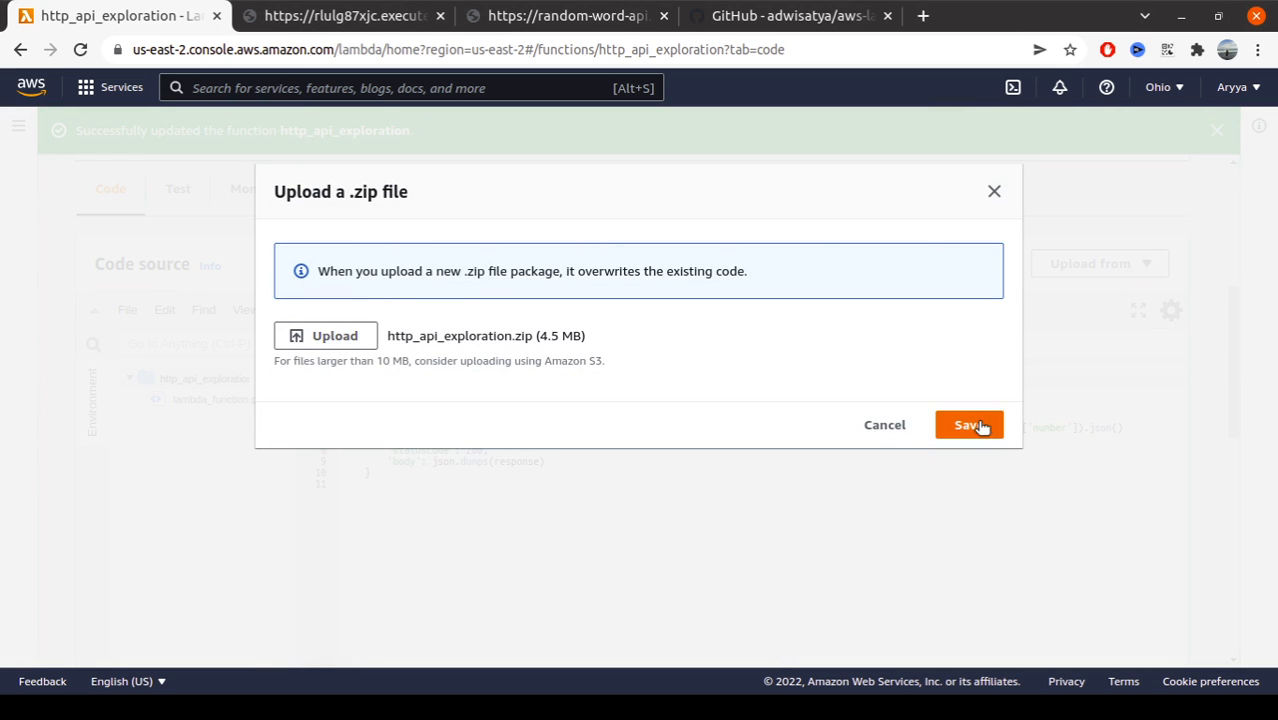
left_click(968, 424)
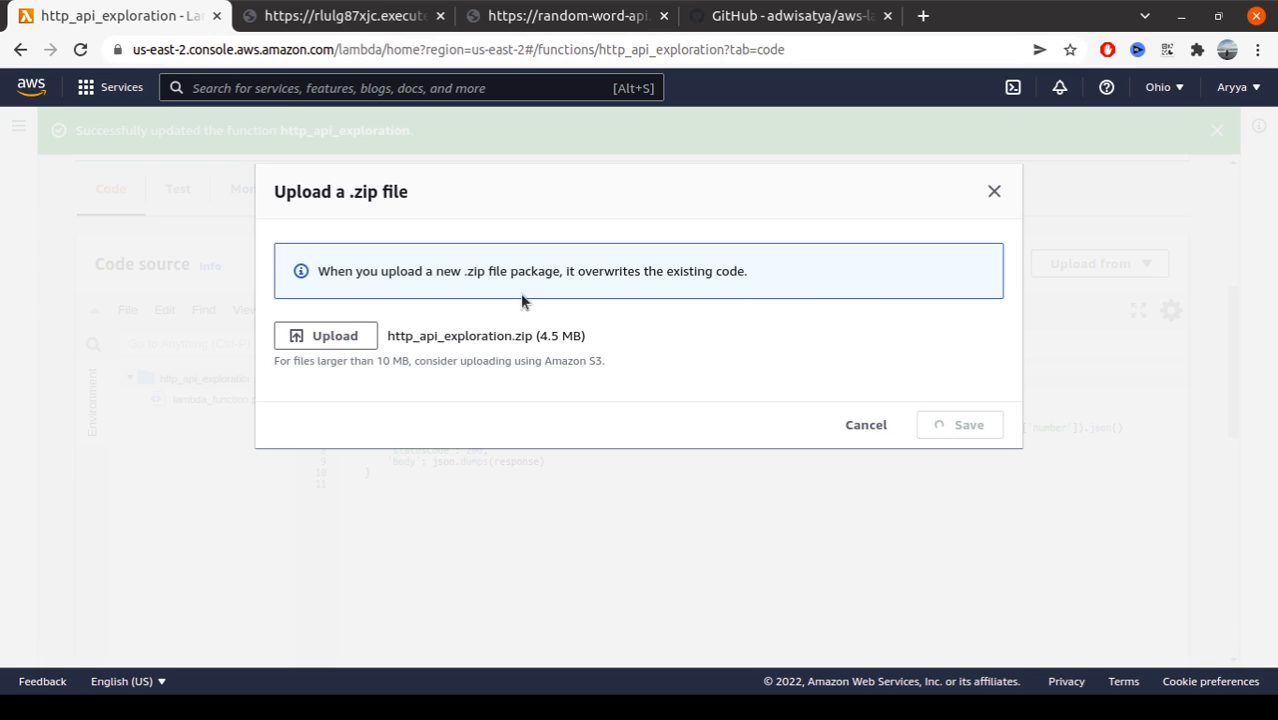
left_click(344, 16)
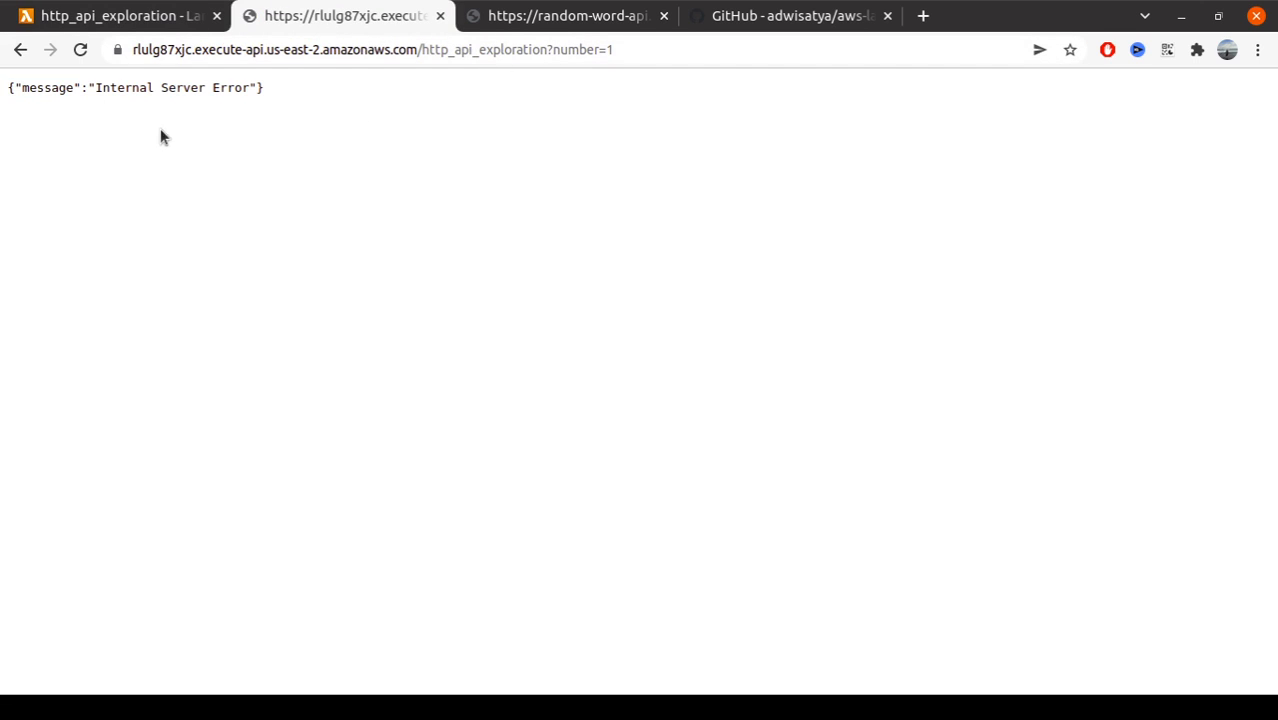
Confirm the function was updated with the 4.5 MB package and view its Versions list
left_click(110, 16)
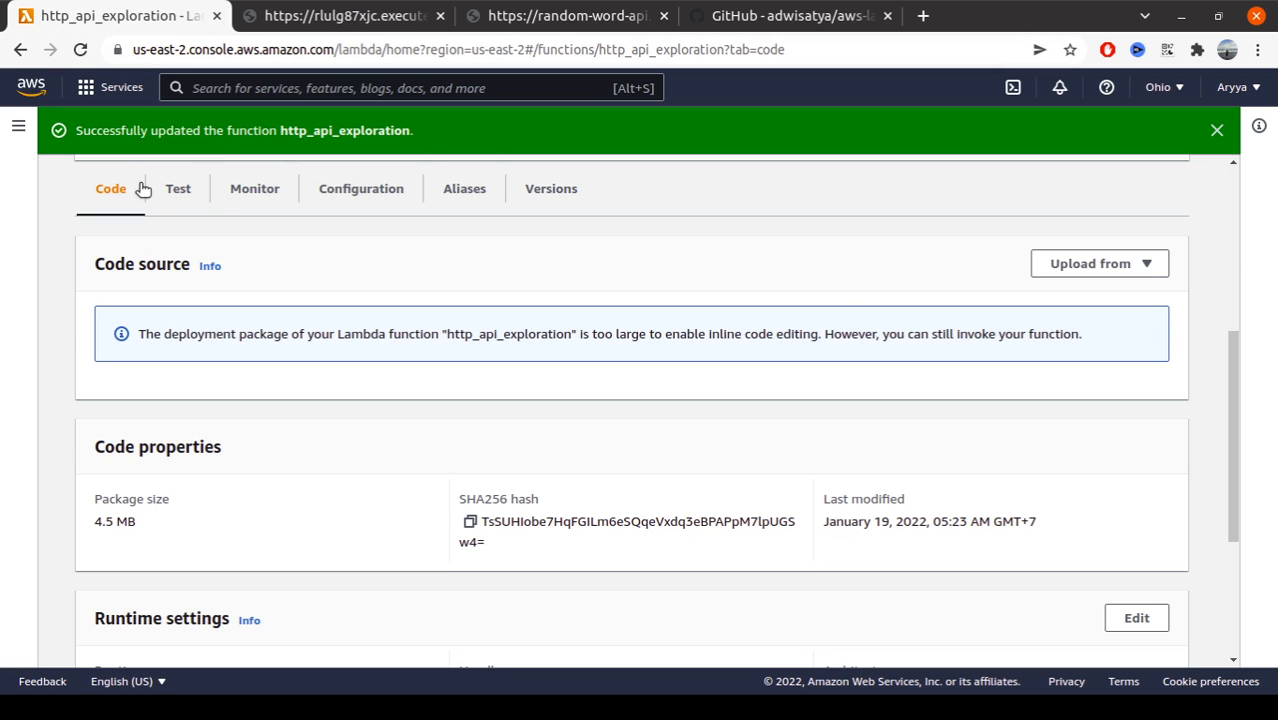
mouse_move(1200, 178)
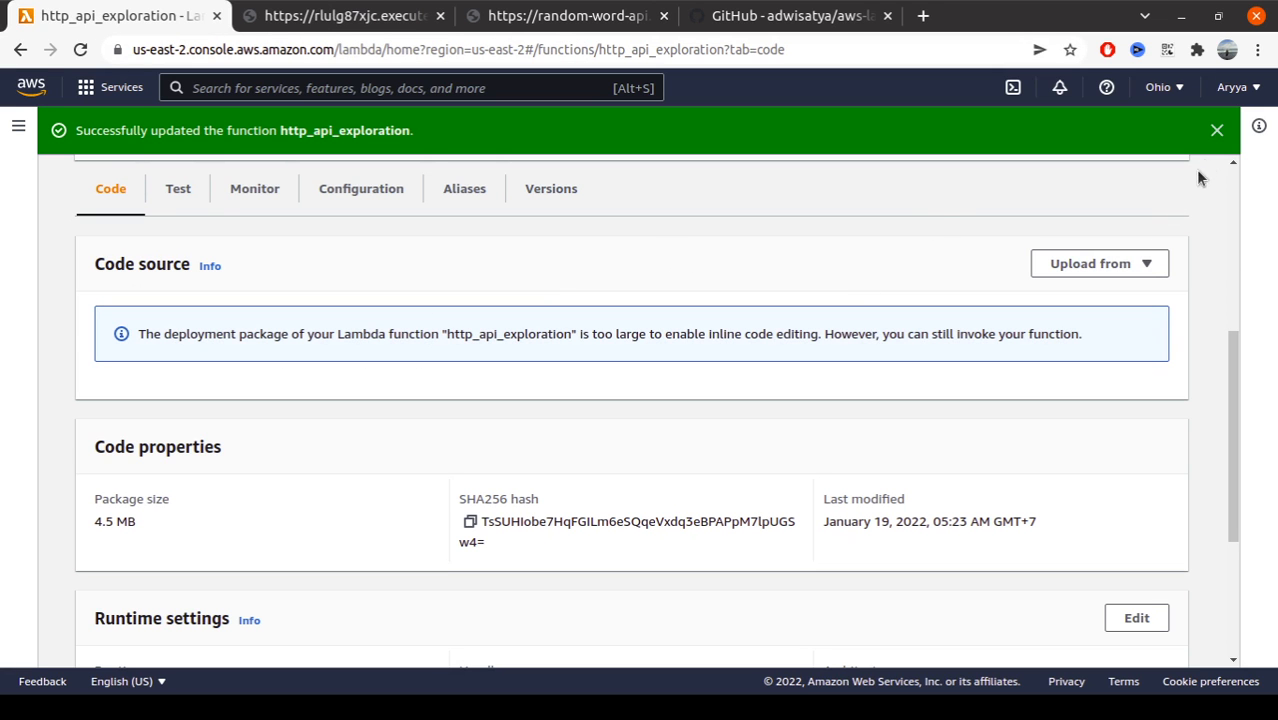
left_click(550, 188)
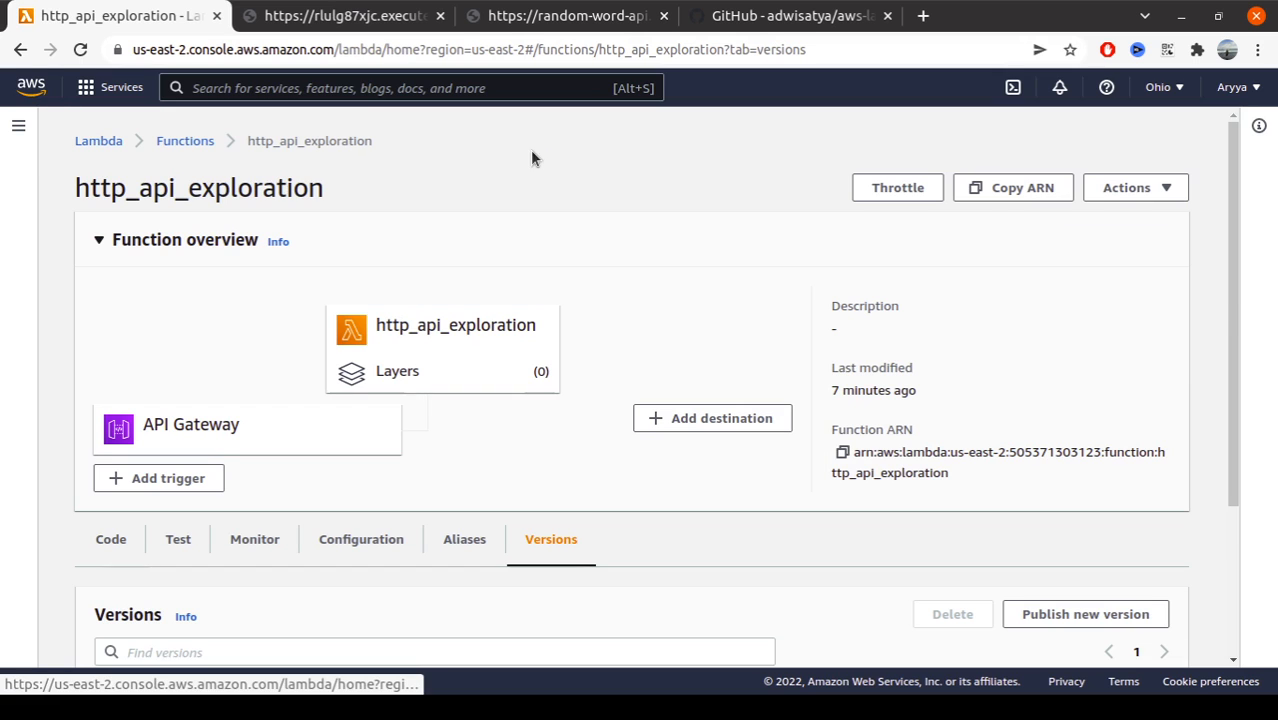
mouse_move(852, 384)
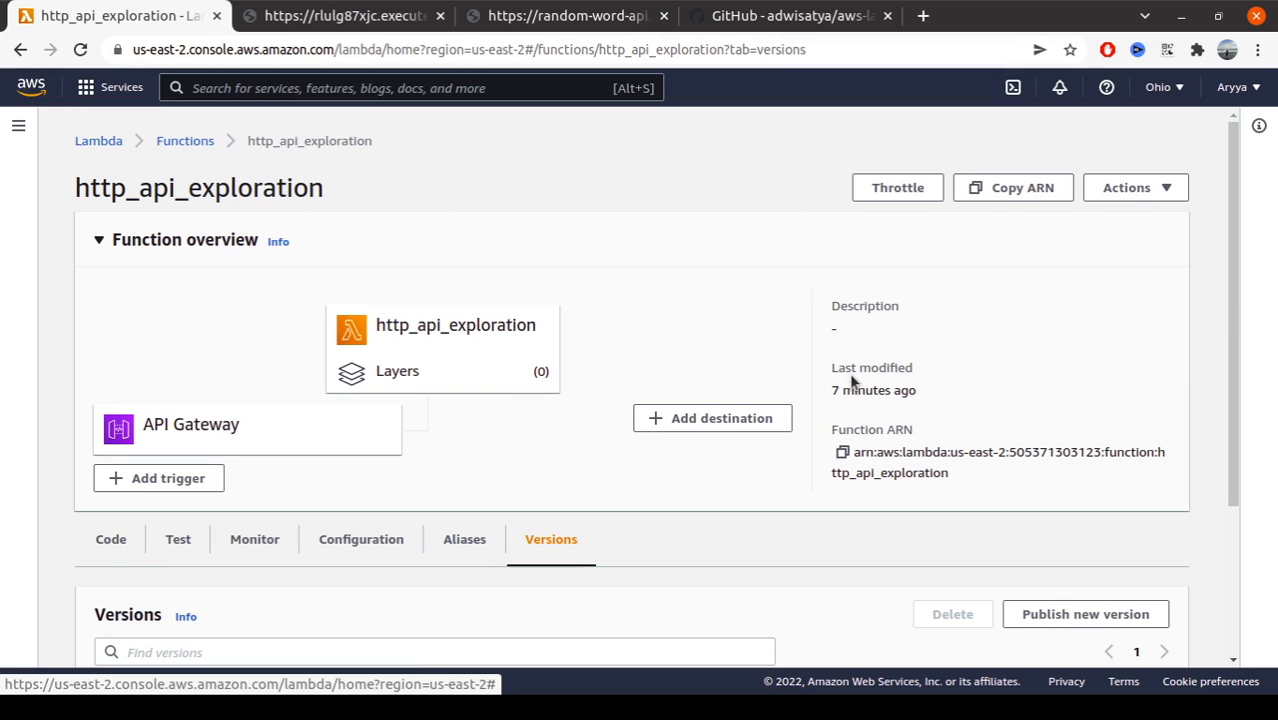
mouse_move(138, 138)
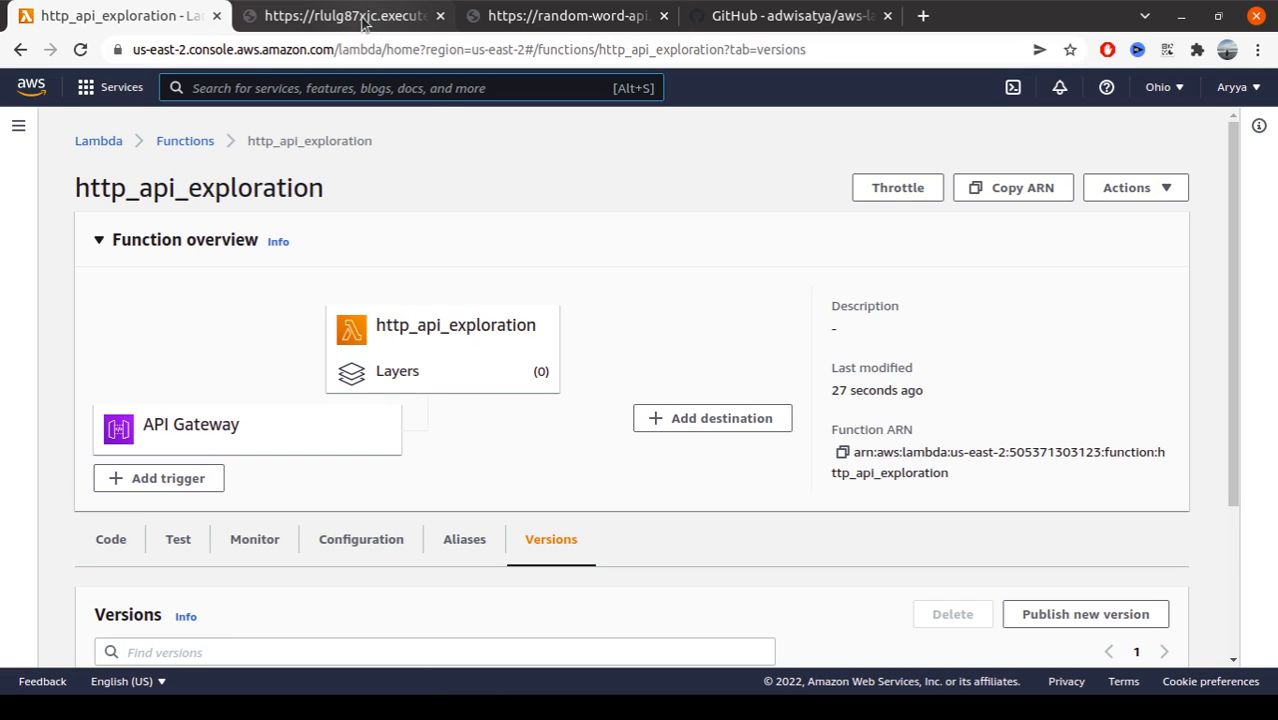
Reload the endpoint with ?number=10 to get ten random words, then return to the zip-generator repository
left_click(340, 16)
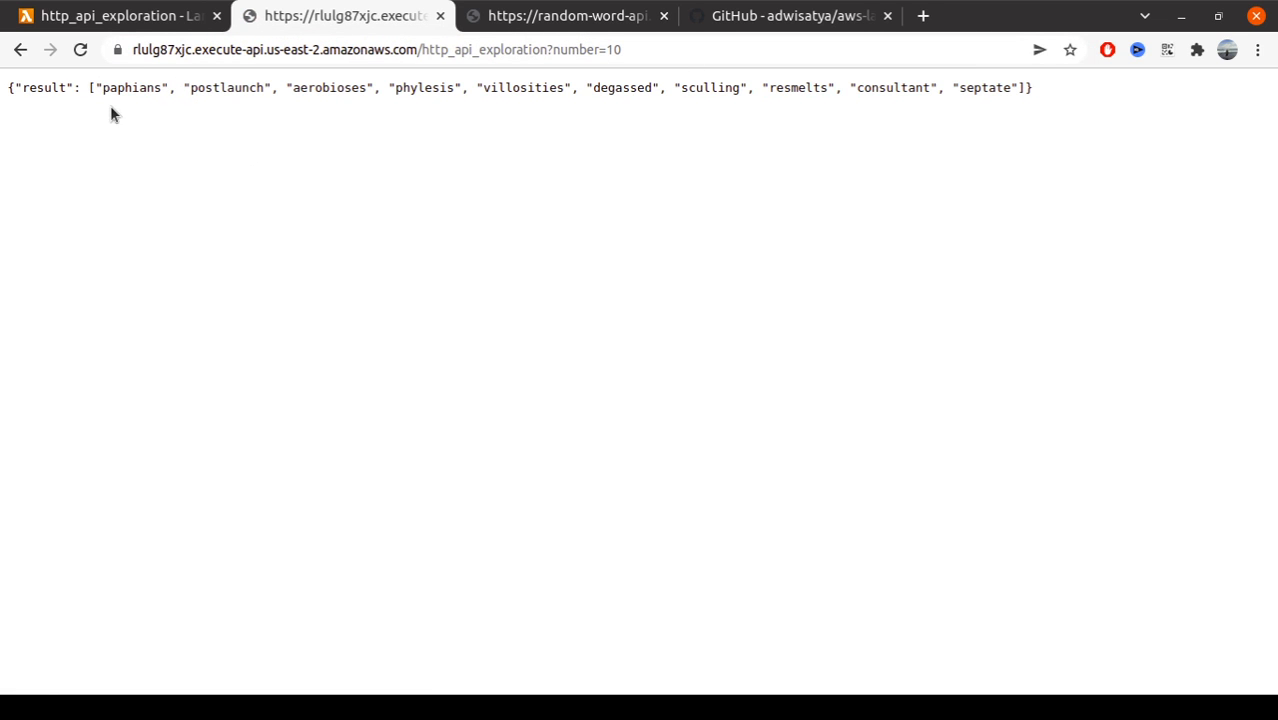
mouse_move(308, 152)
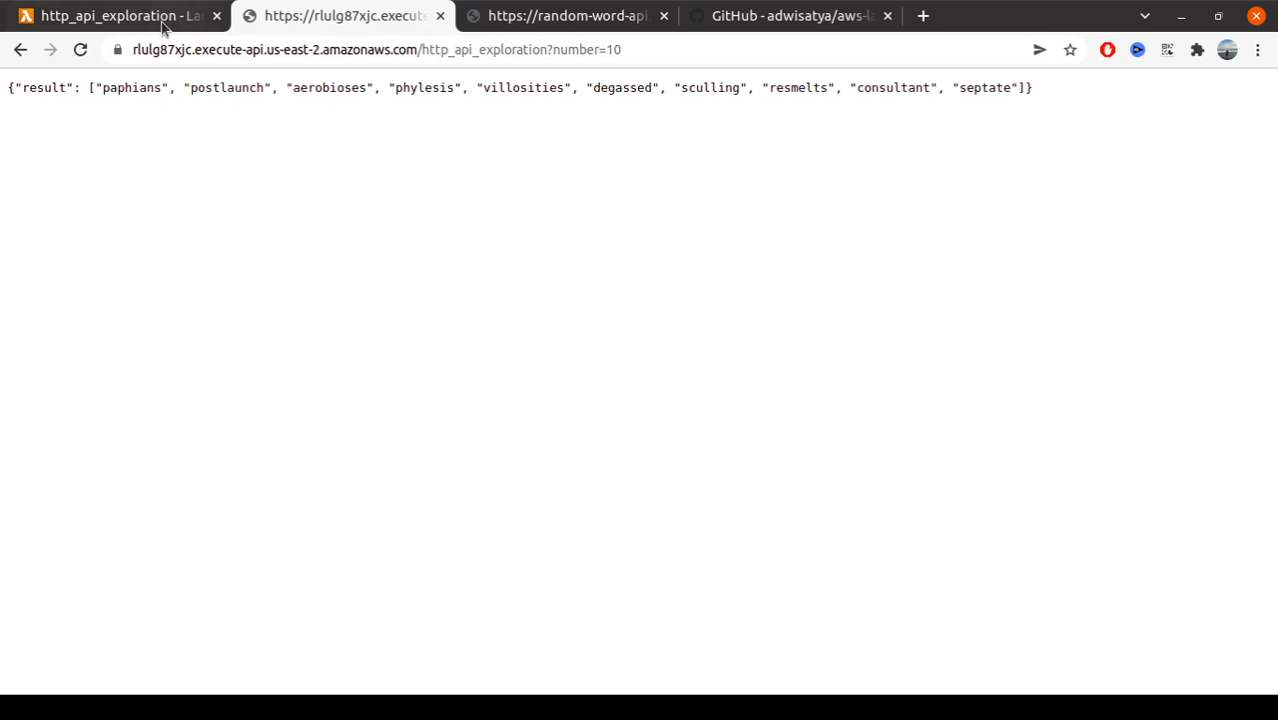
left_click(114, 16)
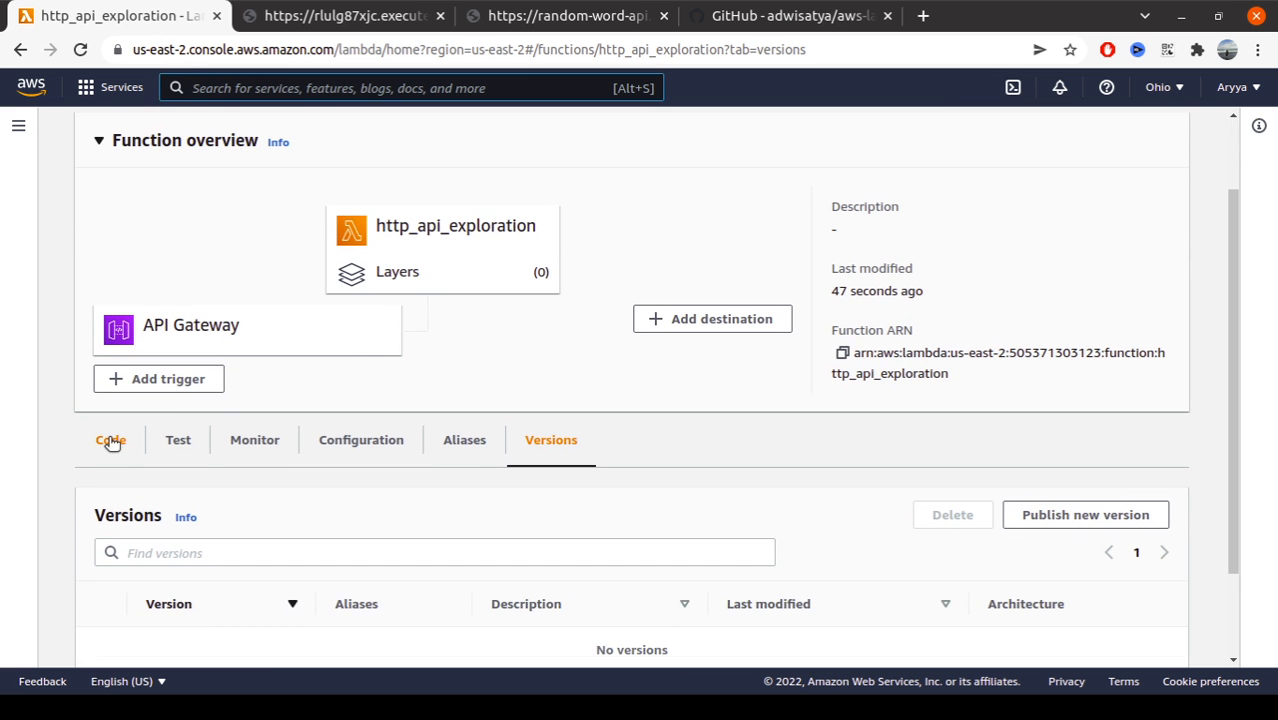
left_click(344, 16)
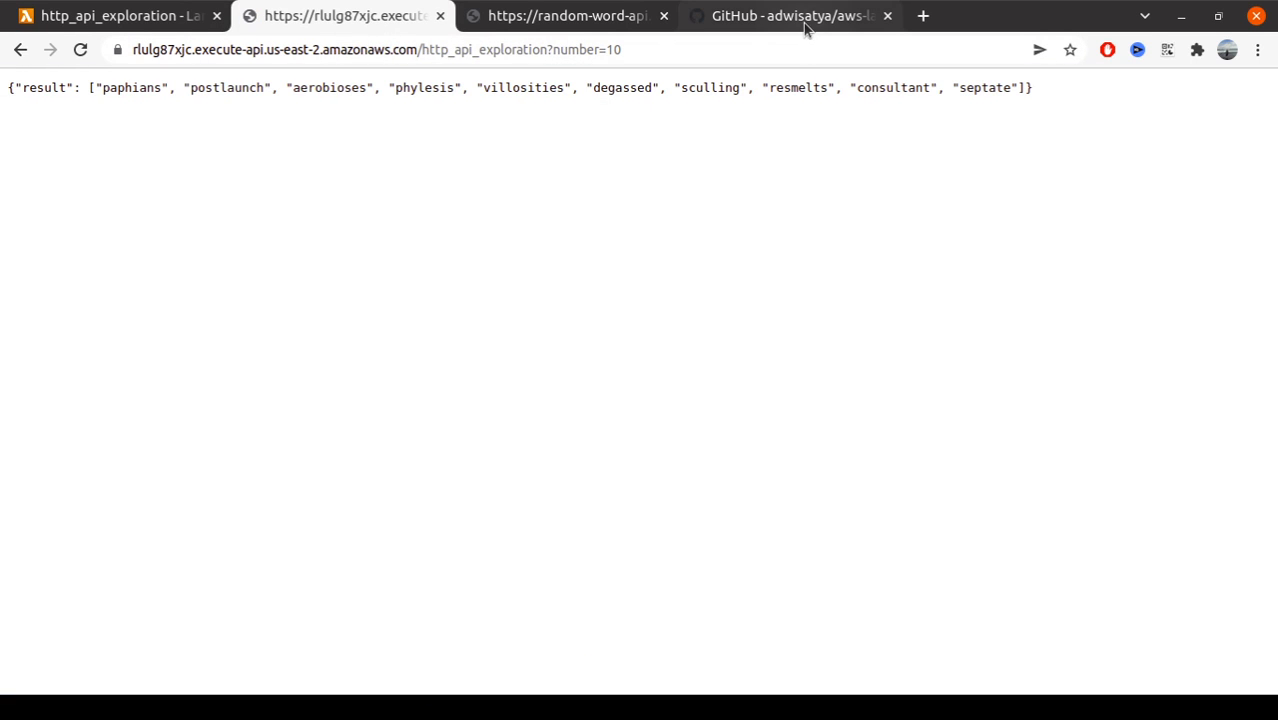
left_click(790, 16)
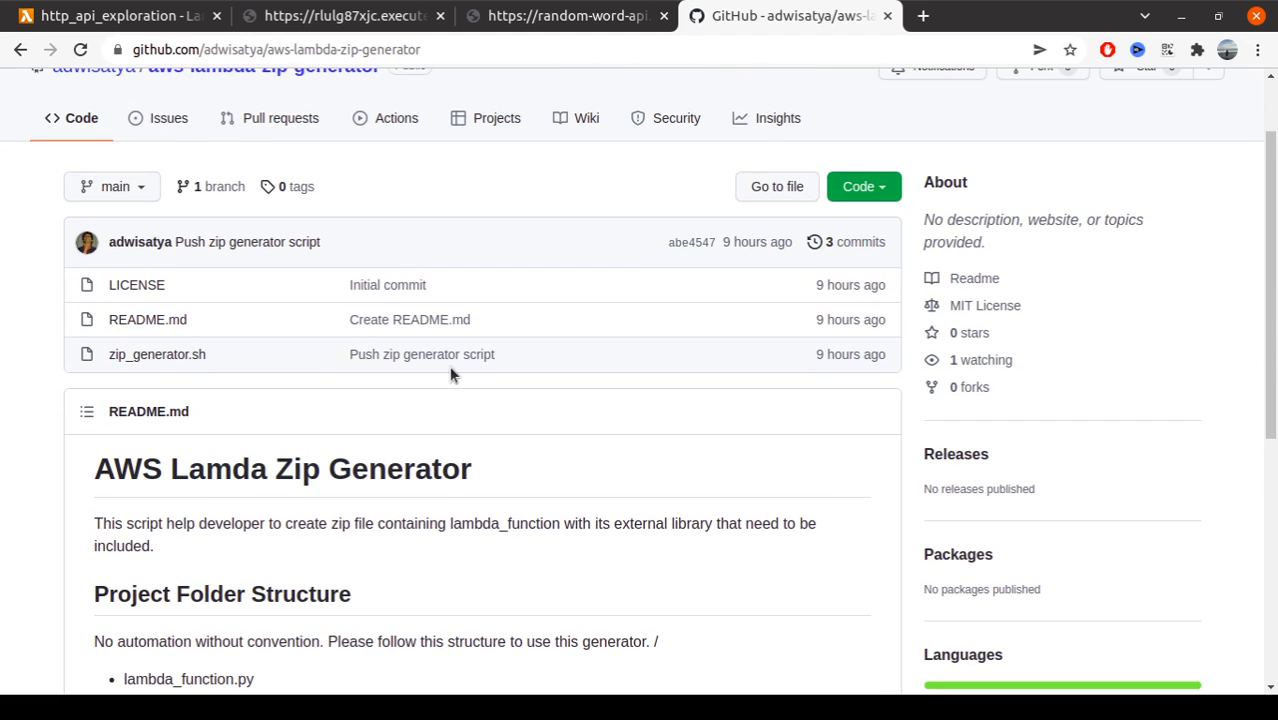
mouse_move(288, 280)
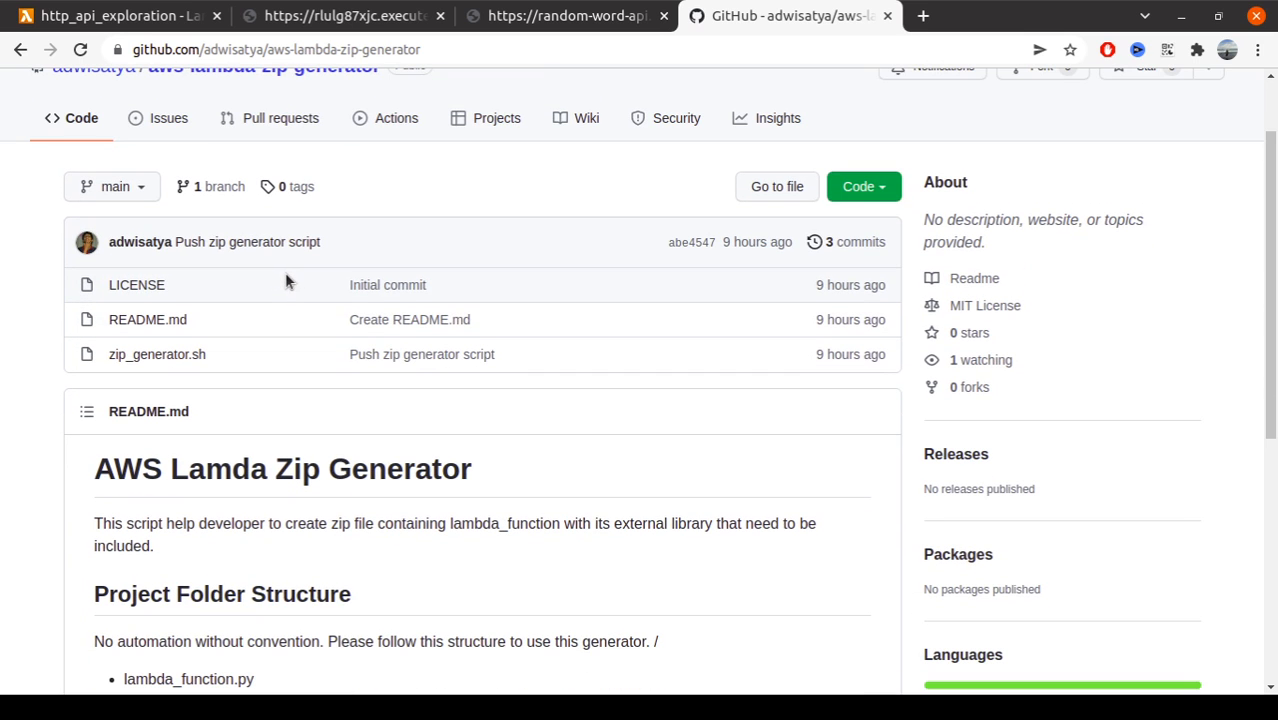
mouse_move(30, 378)
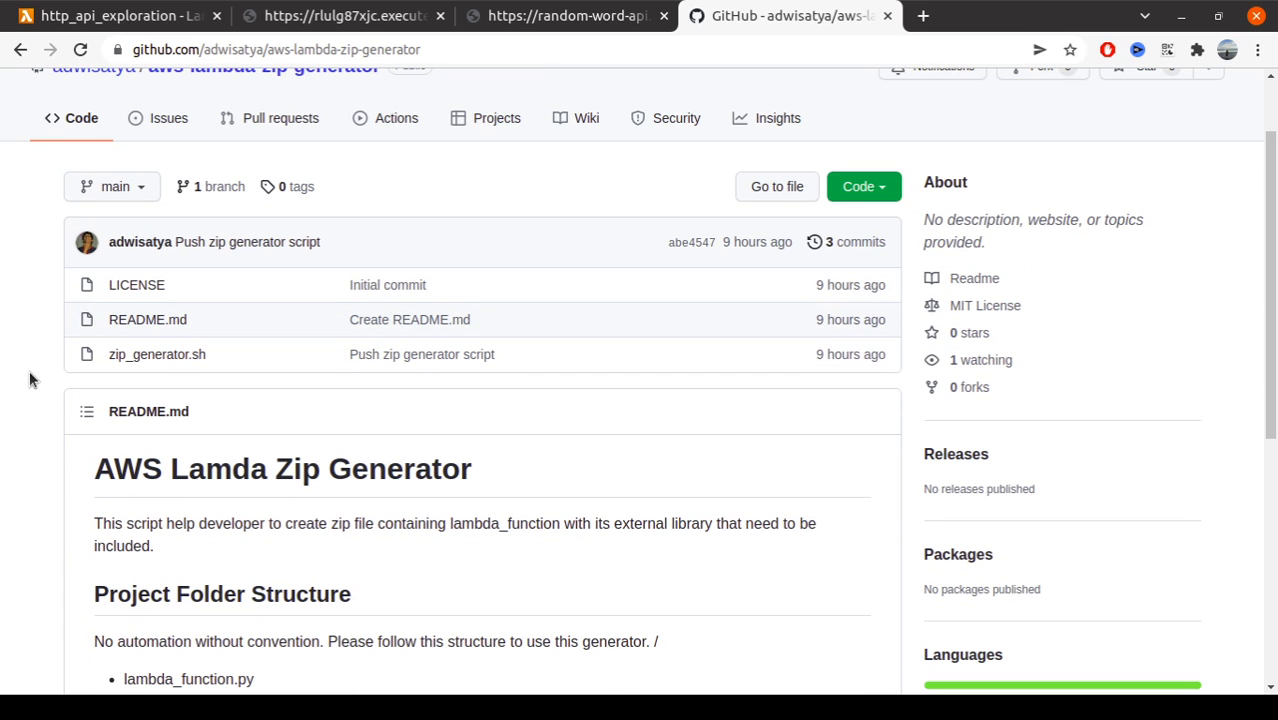
mouse_move(124, 380)
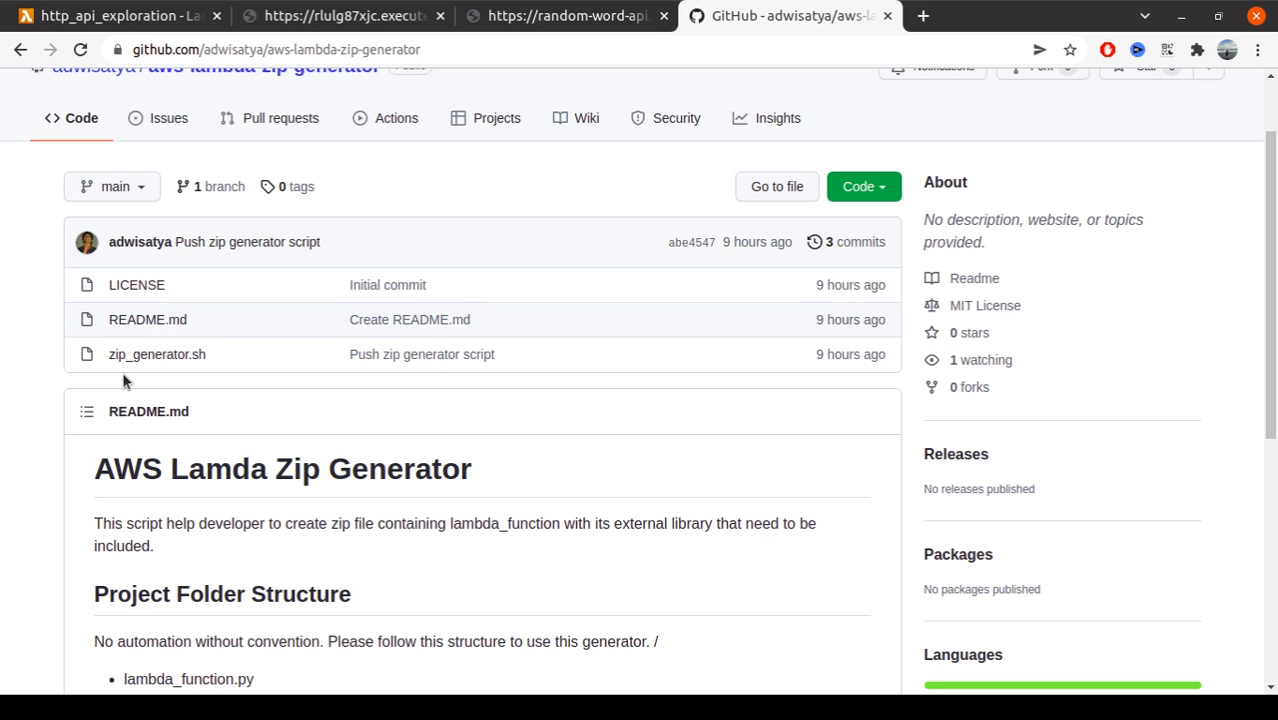
mouse_move(52, 400)
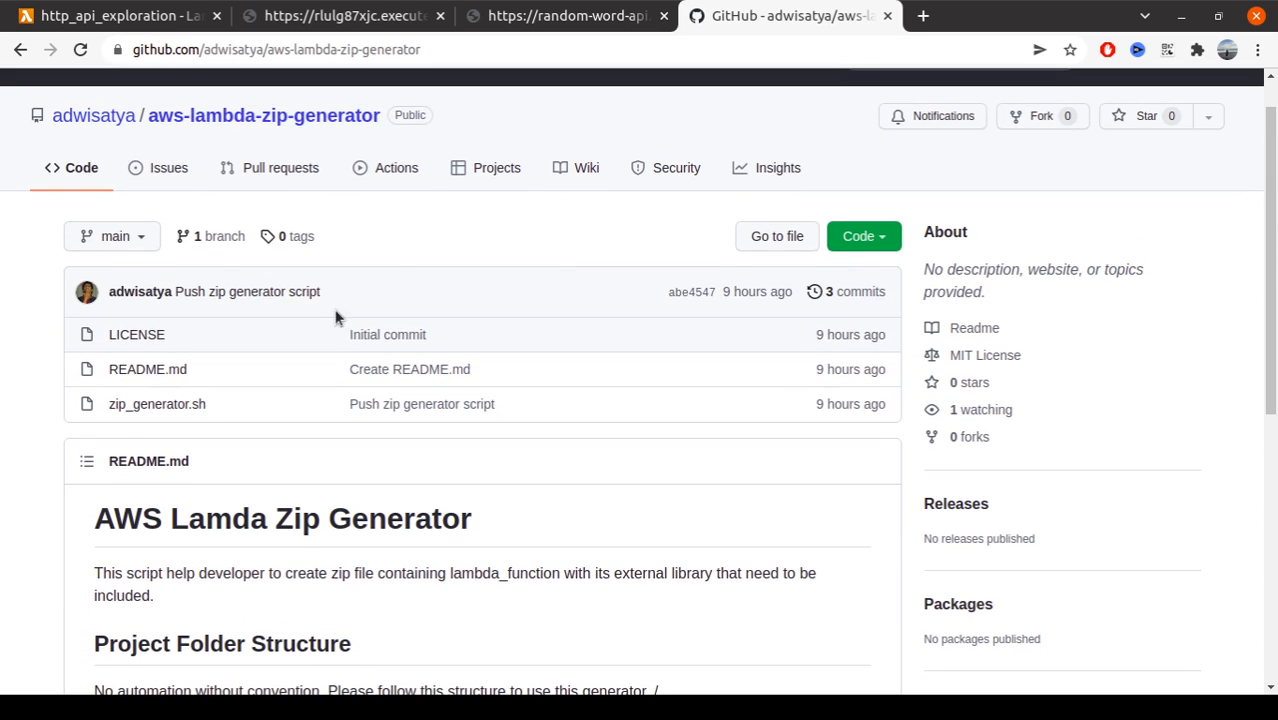
mouse_move(584, 262)
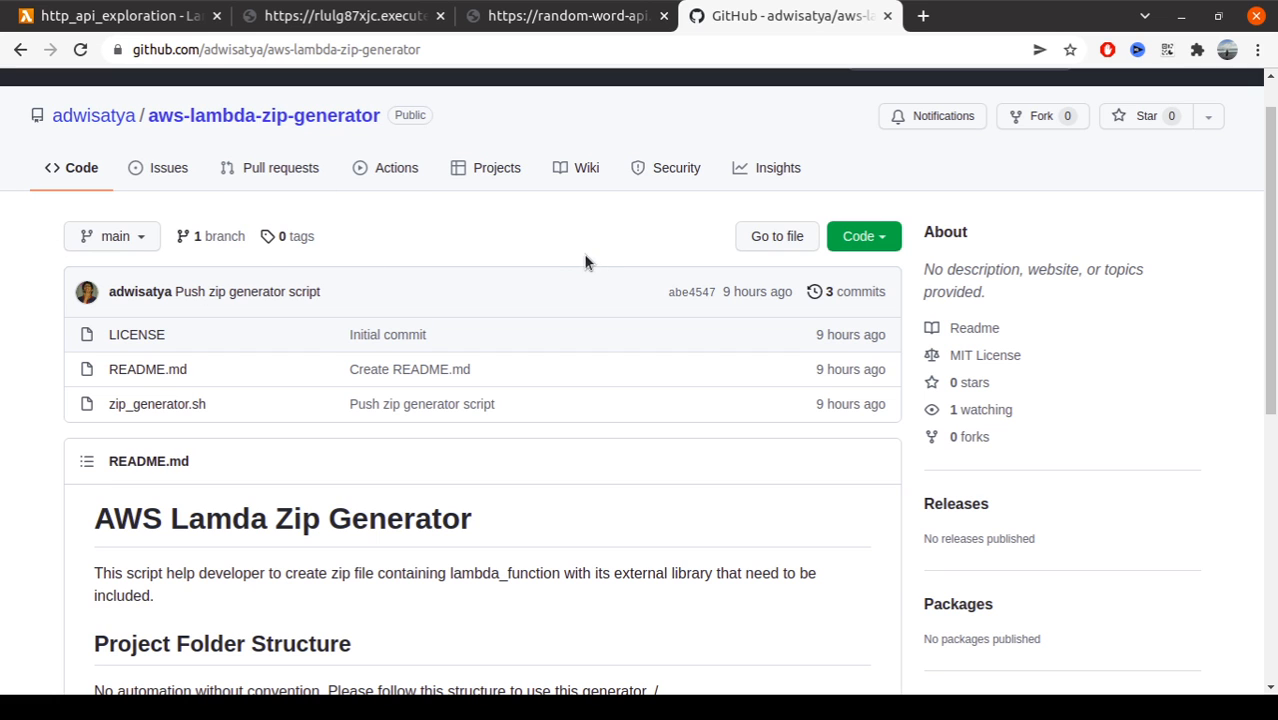
Scroll the repository page listing LICENSE, README.md and zip_generator.sh
scroll("down", 3)
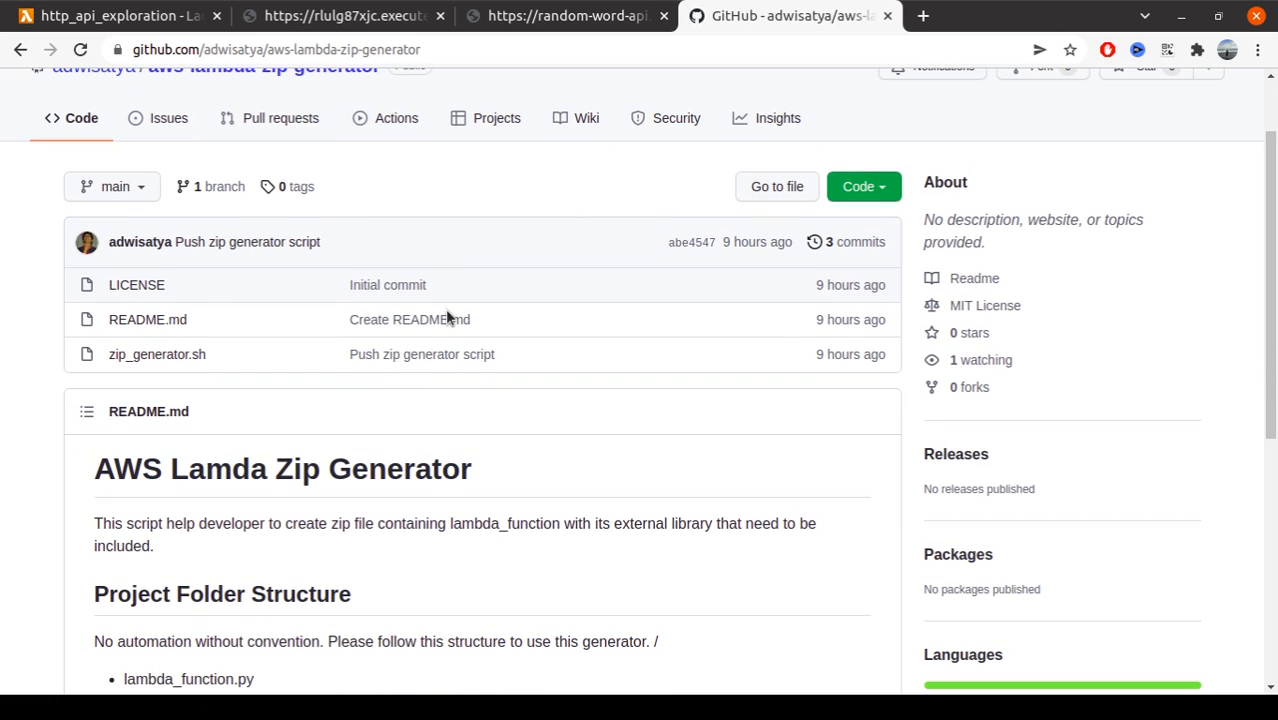
mouse_move(180, 40)
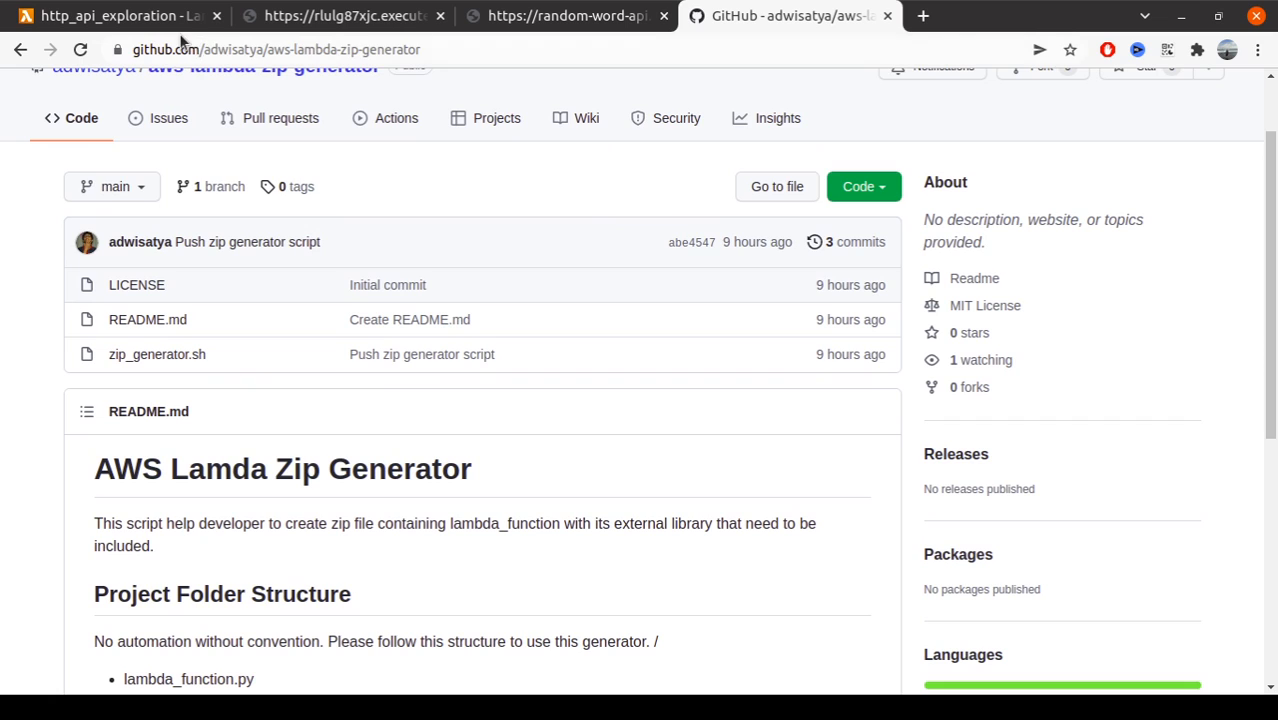
mouse_move(396, 258)
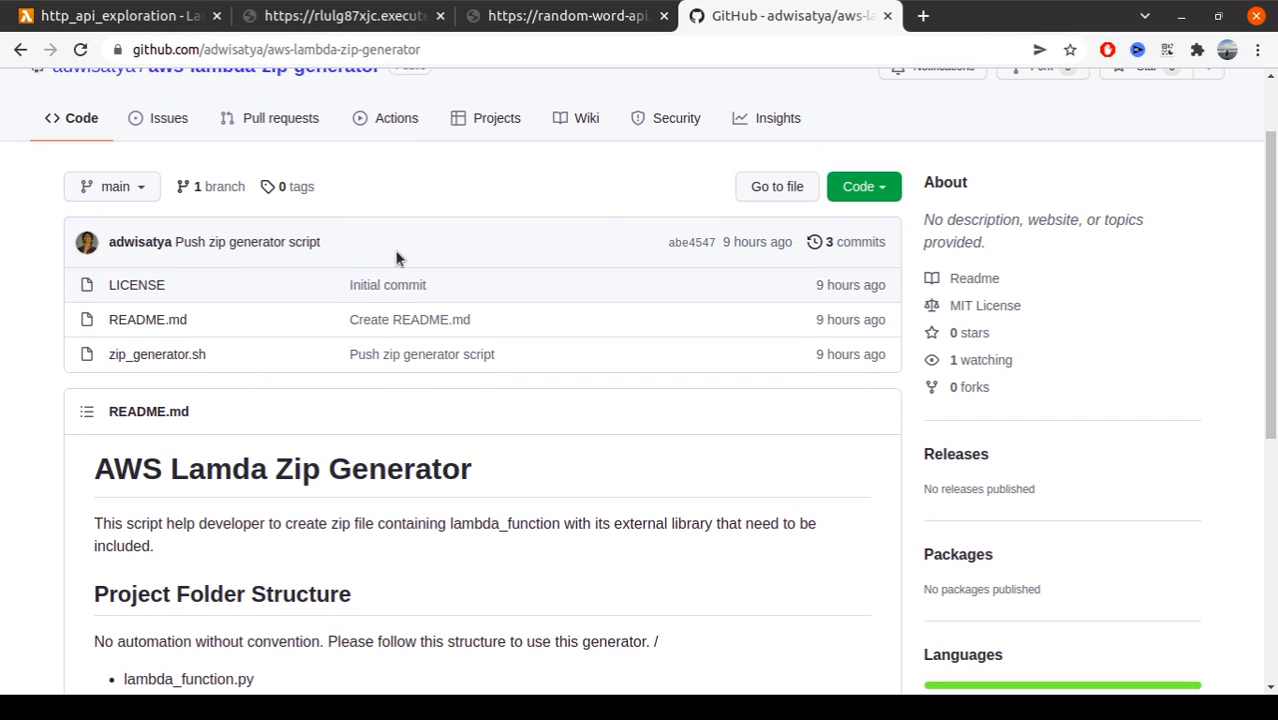